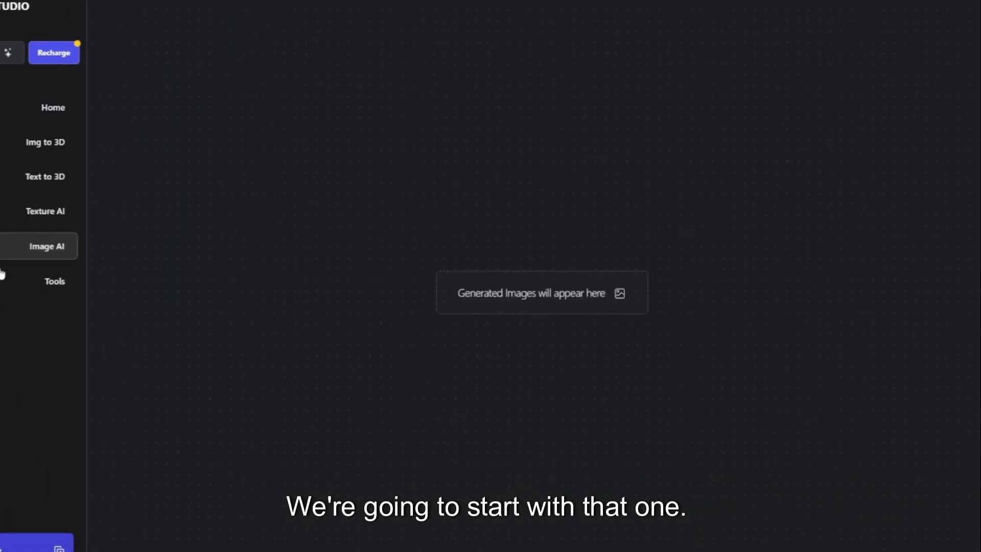
# Step: Generate the boy sketch in Sketch mode with a 'Pixar, Disney Style, Pastel' prompt
pyautogui.click(45, 246)
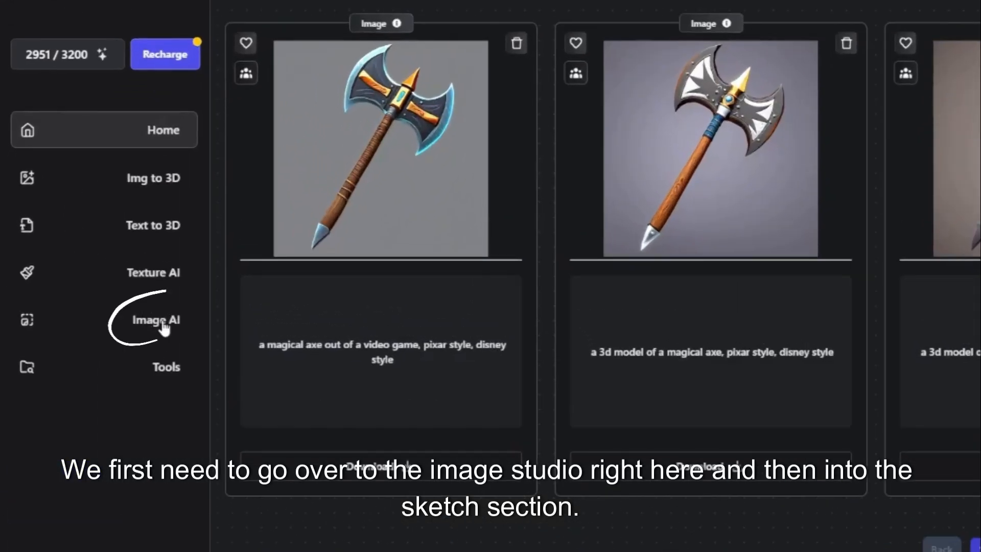
pyautogui.click(155, 319)
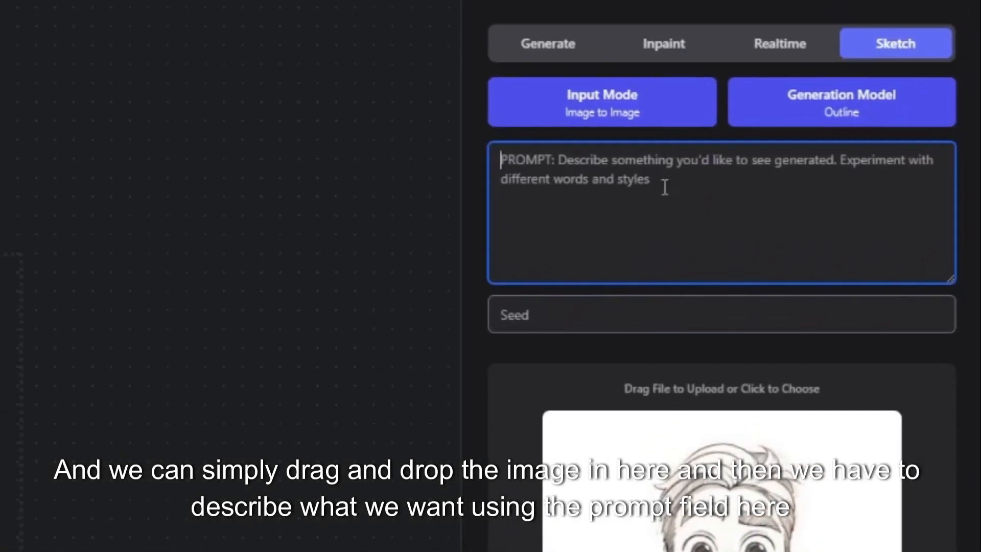
pyautogui.write('Pixar Character,')
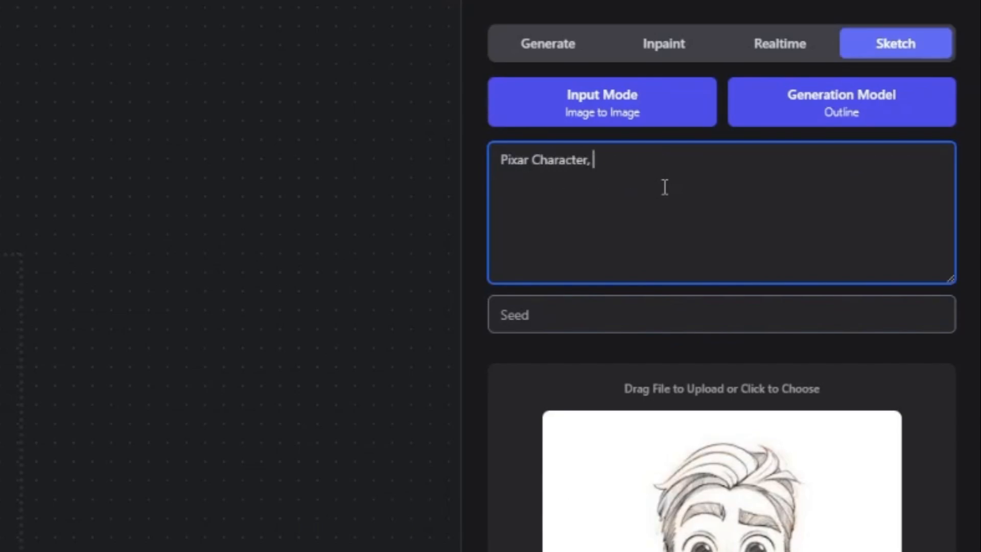
pyautogui.write('Disney Style,')
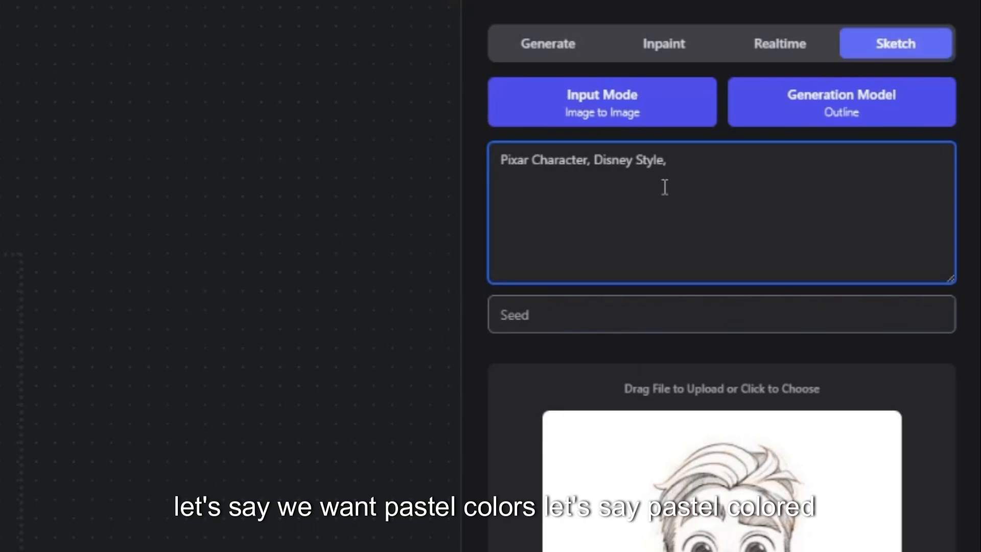
pyautogui.write('Pastel Colored, Soft Lighting')
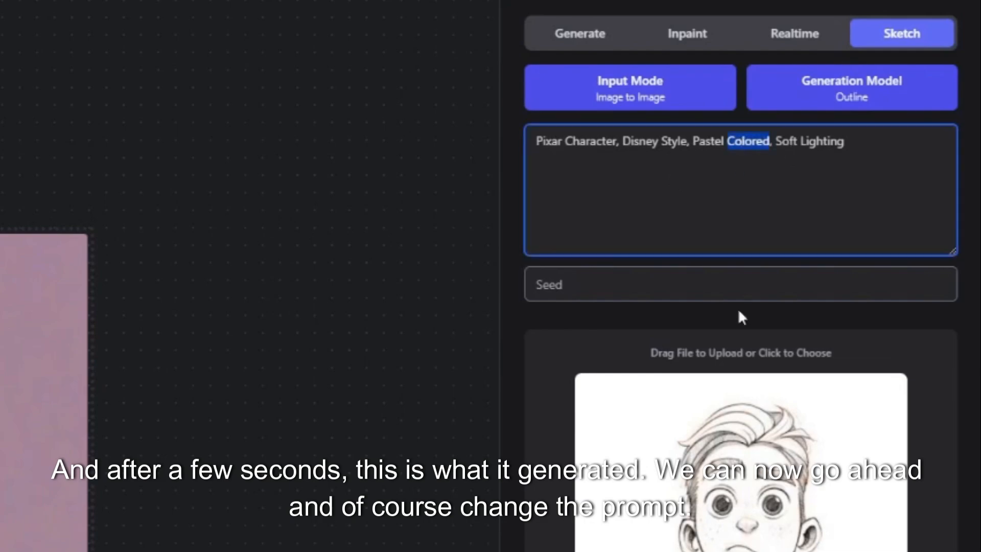
# Step: Swap the prompt's pastel wording for 'black and white clothes' and convert again
pyautogui.write('black and whi')
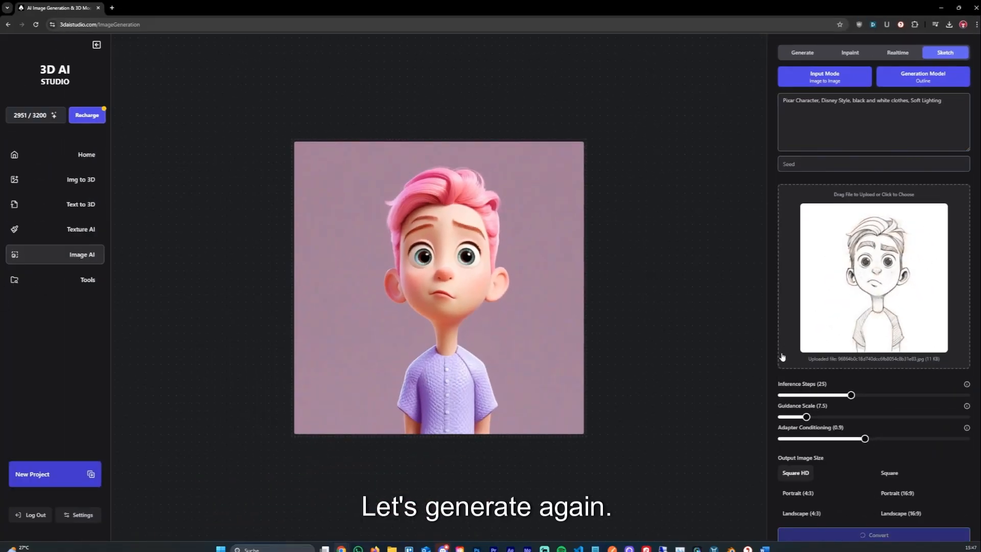
pyautogui.click(875, 534)
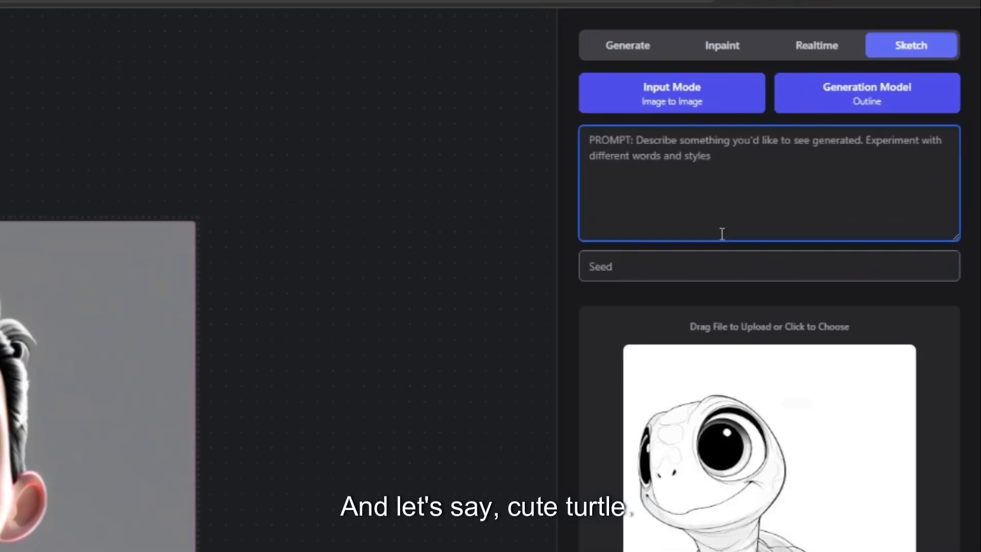
# Step: Generate the turtle sketch with prompt 'cute turtle, pixar character, stylized, disney style'
pyautogui.write('cute turtle,')
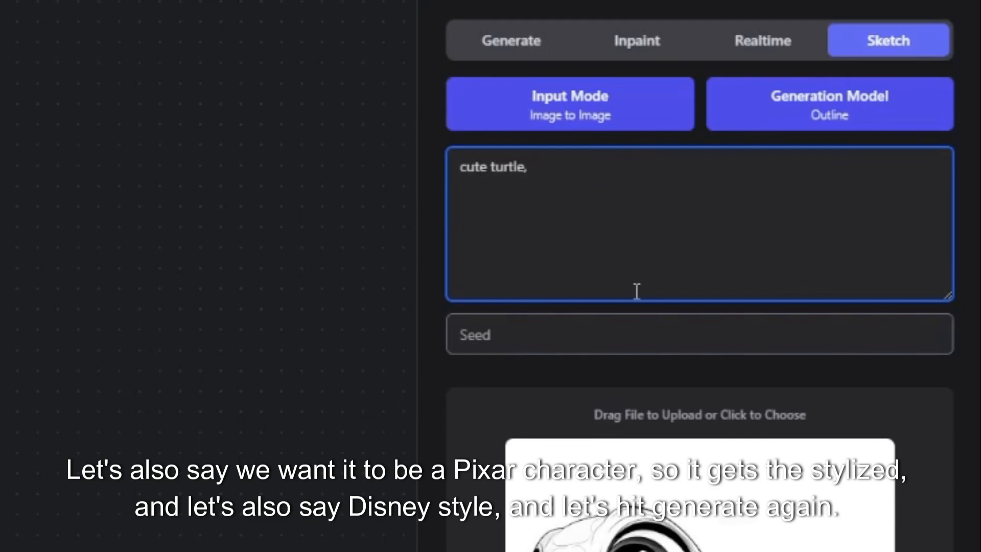
pyautogui.write('pixar character, styl')
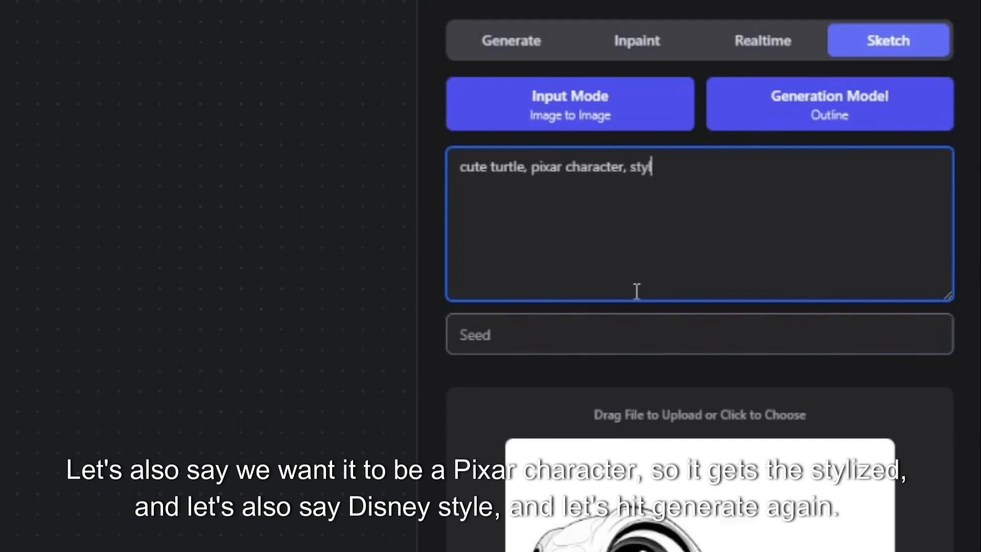
pyautogui.write('ized, disney style')
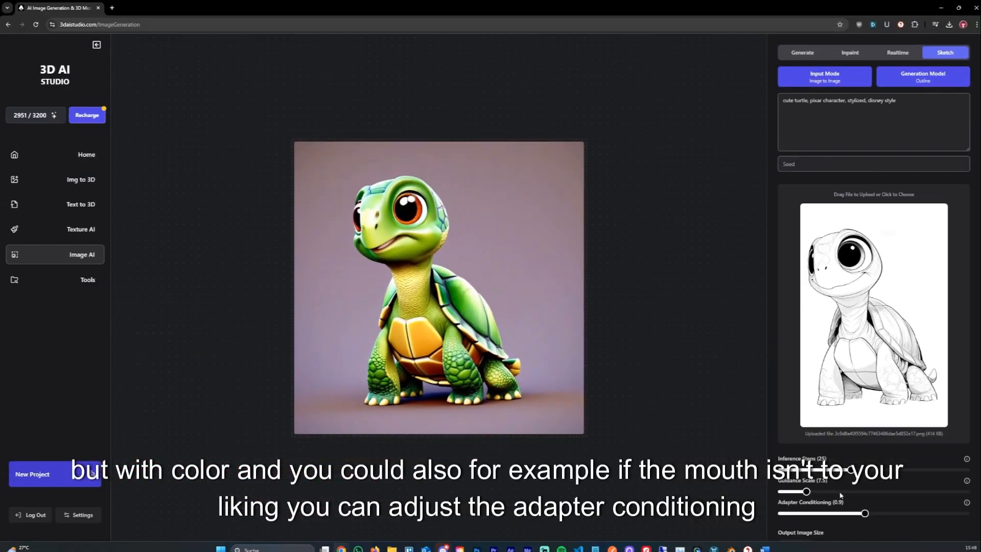
pyautogui.moveTo(396, 239)
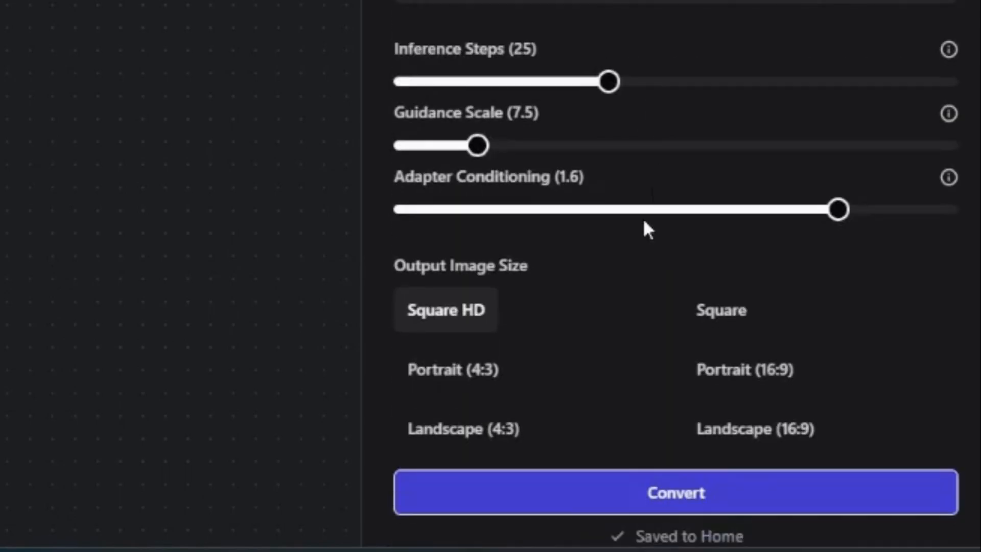
# Step: Raise Adapter Conditioning to 1.6 and lower Guidance Scale to 4 for the turtle
pyautogui.moveTo(477, 146); pyautogui.dragTo(439, 291)
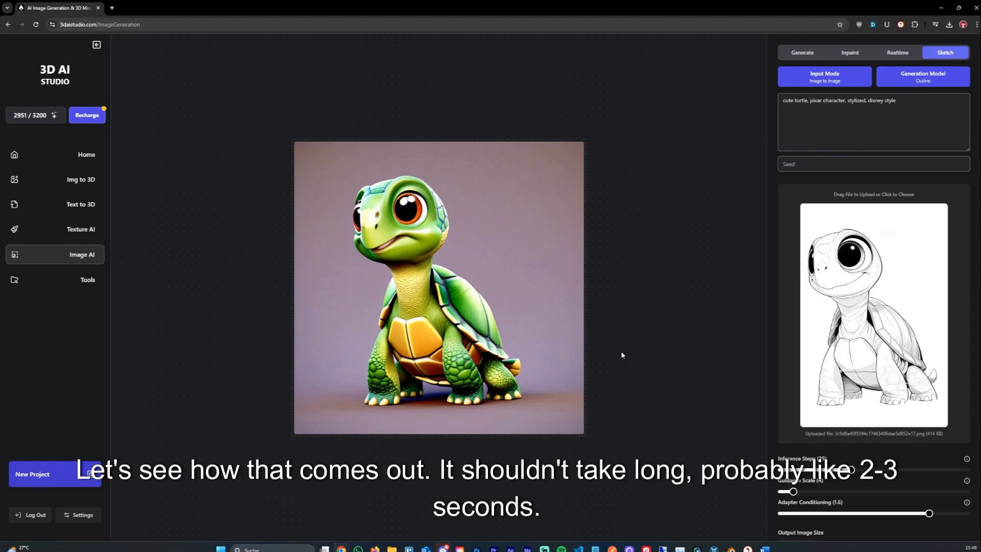
pyautogui.scroll(-3)
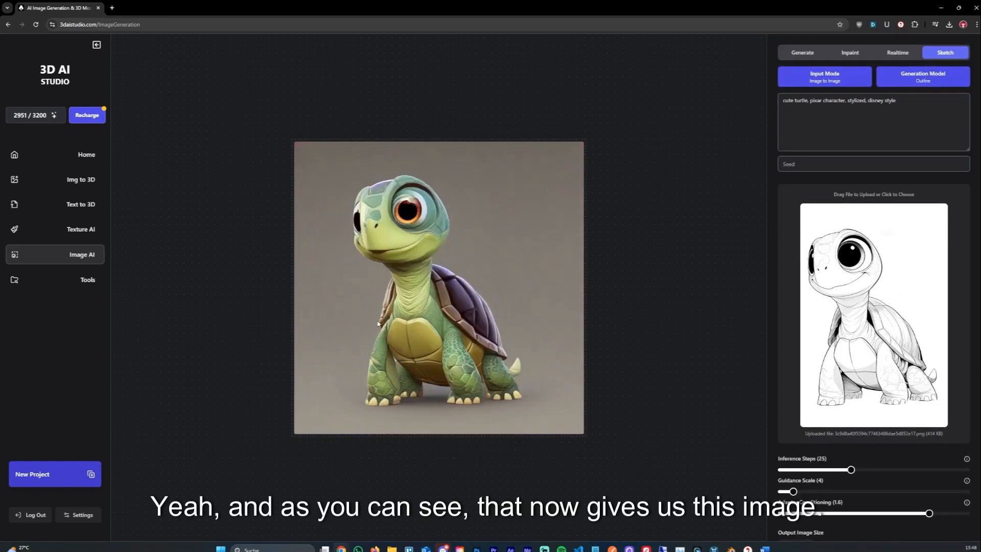
pyautogui.moveTo(371, 244)
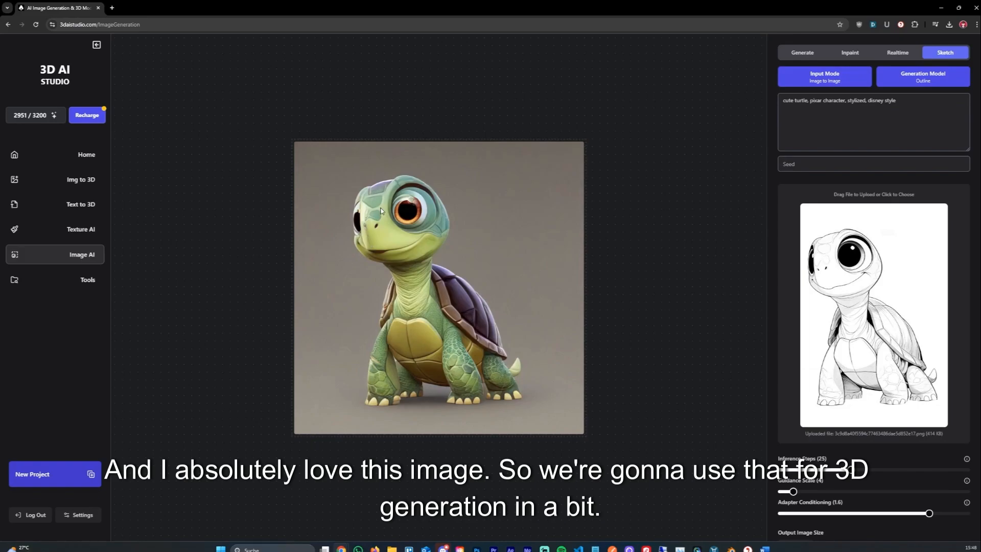
pyautogui.moveTo(655, 254)
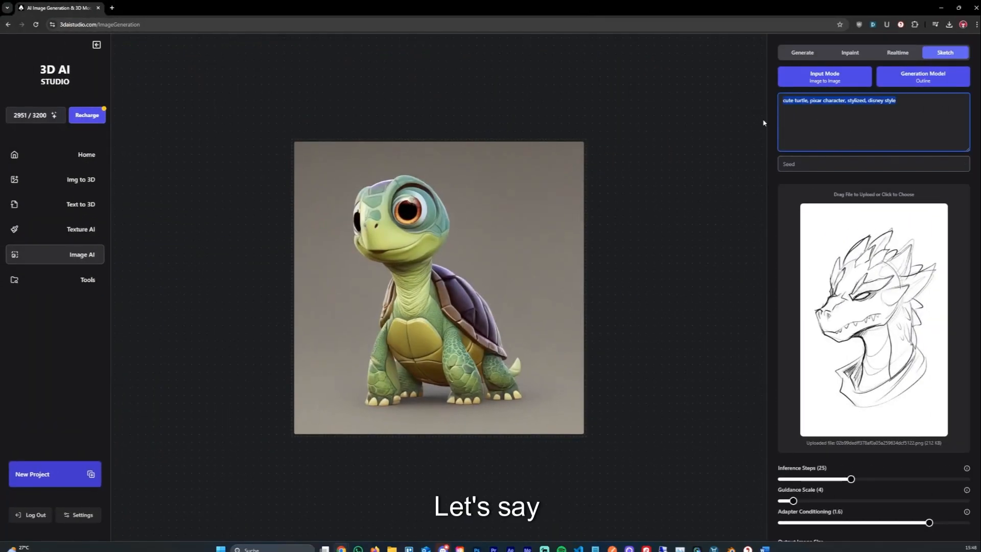
# Step: Prompt a mystical Pixar dragon, with Adapter Conditioning 1.1 and Guidance Scale 7
pyautogui.write('dragon head, 3')
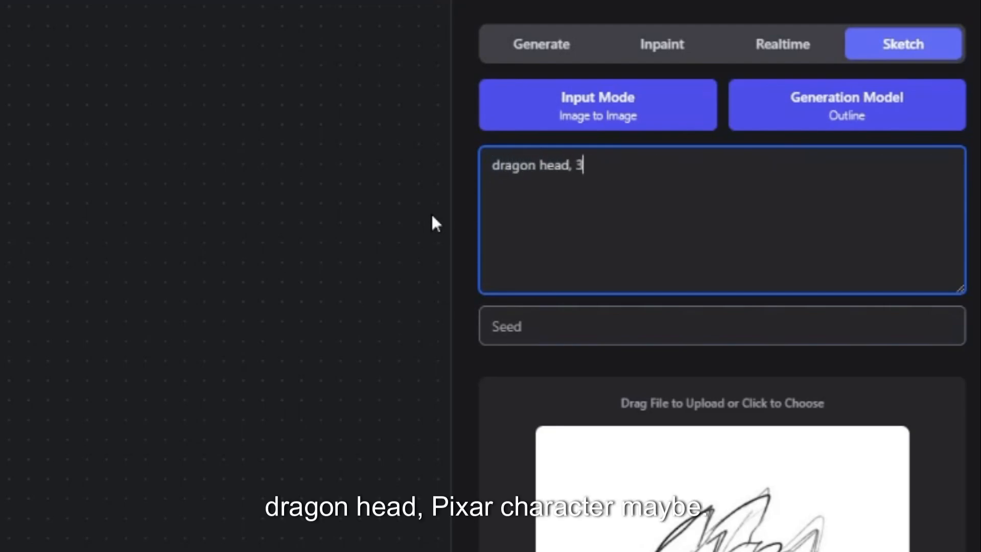
pyautogui.write('pixar character, stylized, dark colors')
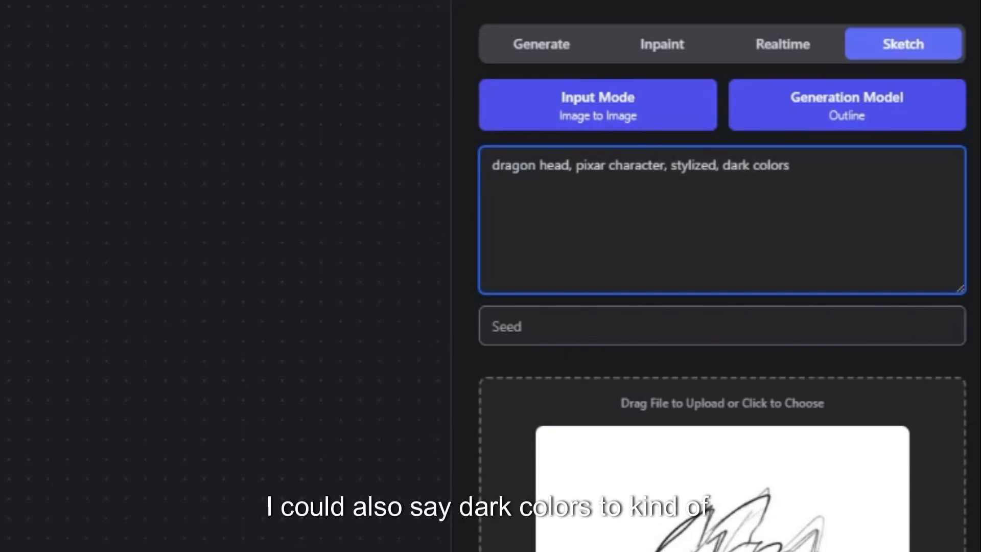
pyautogui.write(', myst')
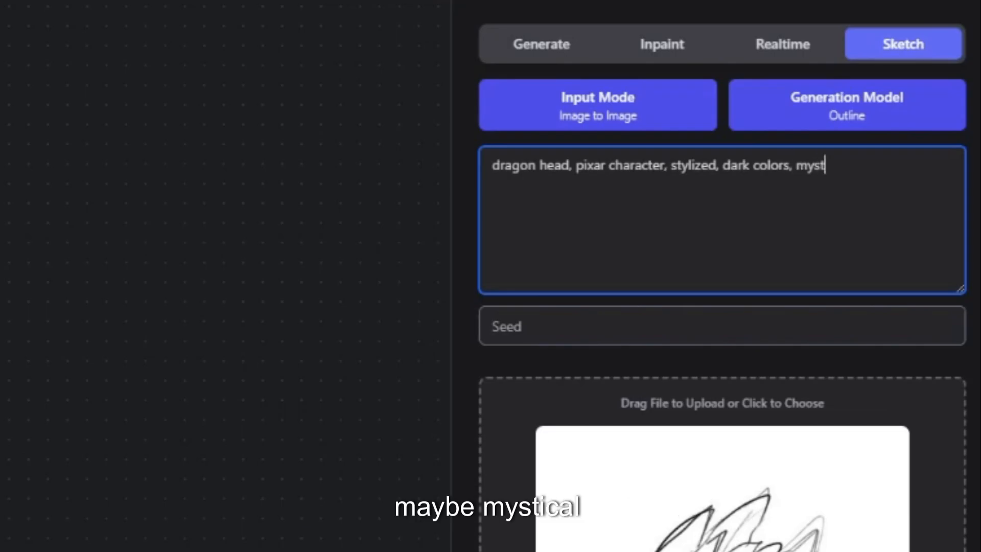
pyautogui.scroll(-3)
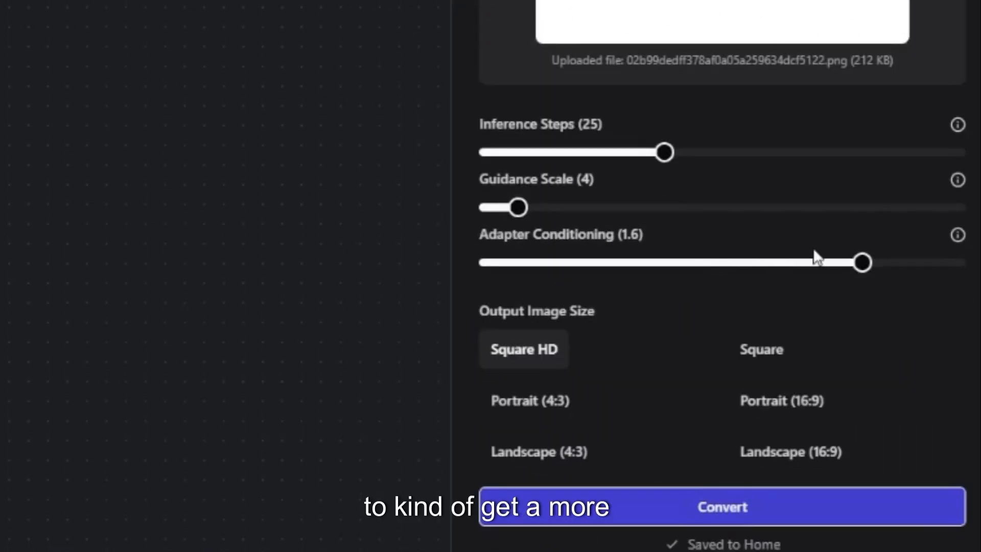
pyautogui.moveTo(862, 263); pyautogui.dragTo(745, 263)
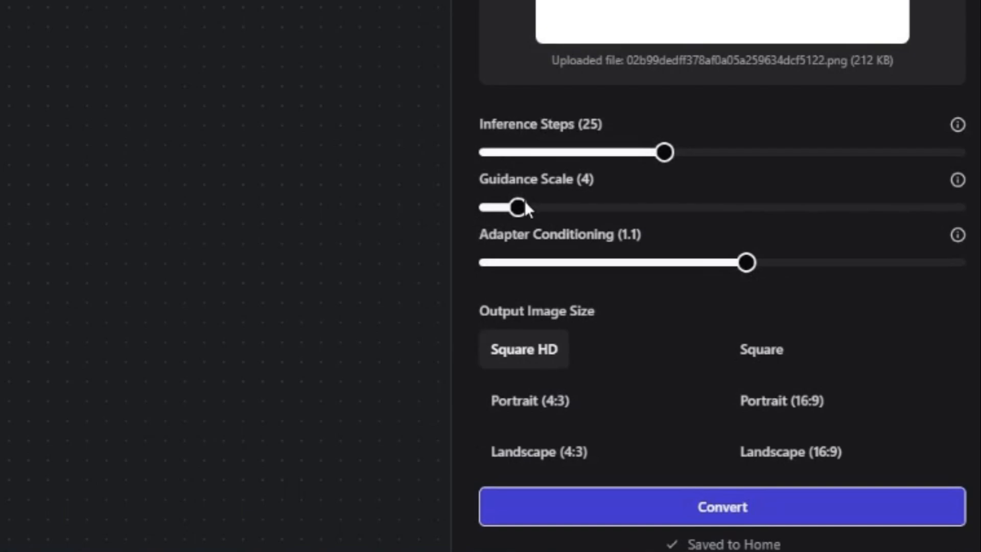
pyautogui.moveTo(515, 206); pyautogui.dragTo(547, 206)
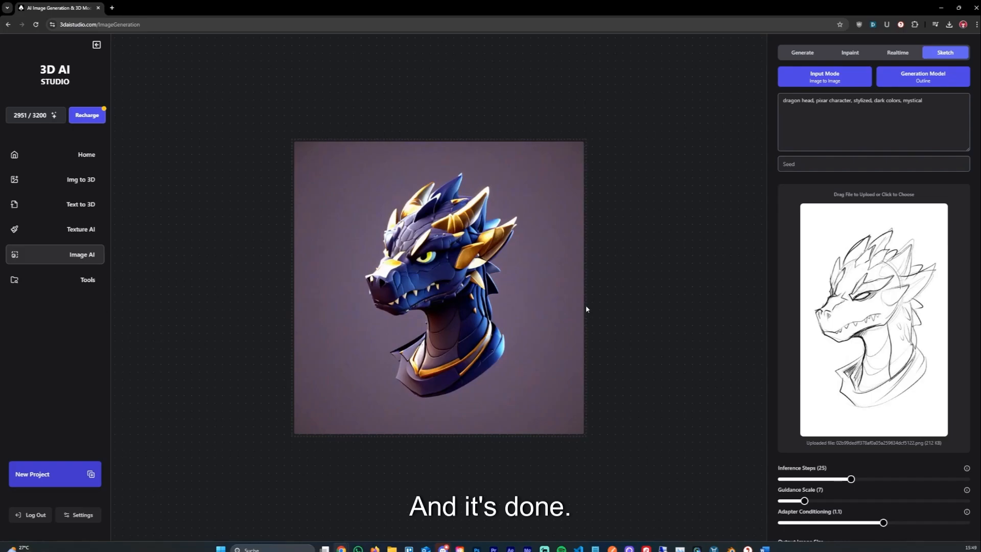
pyautogui.moveTo(541, 299)
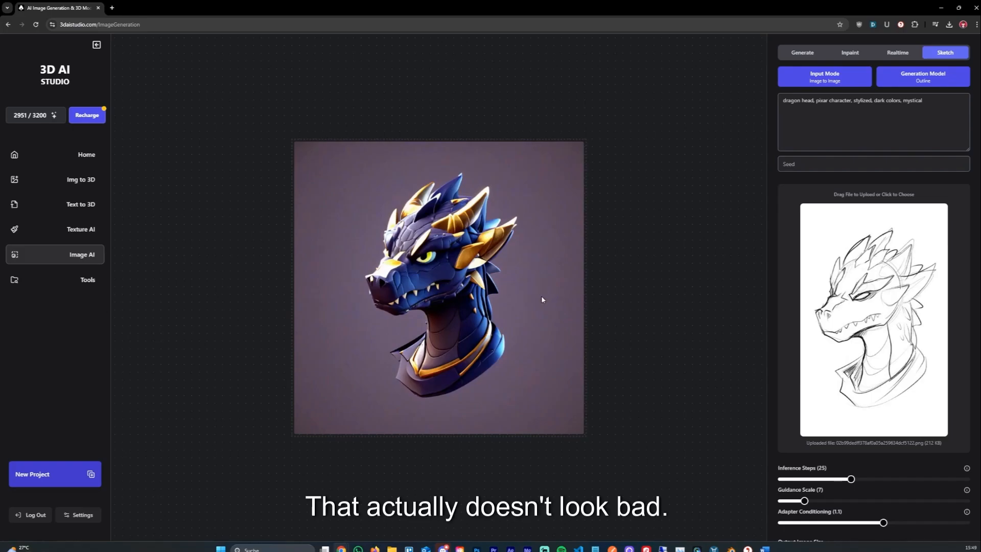
# Step: Lower Adapter Conditioning to 0.8 and Guidance Scale to 4 for the dragon head
pyautogui.click(878, 102)
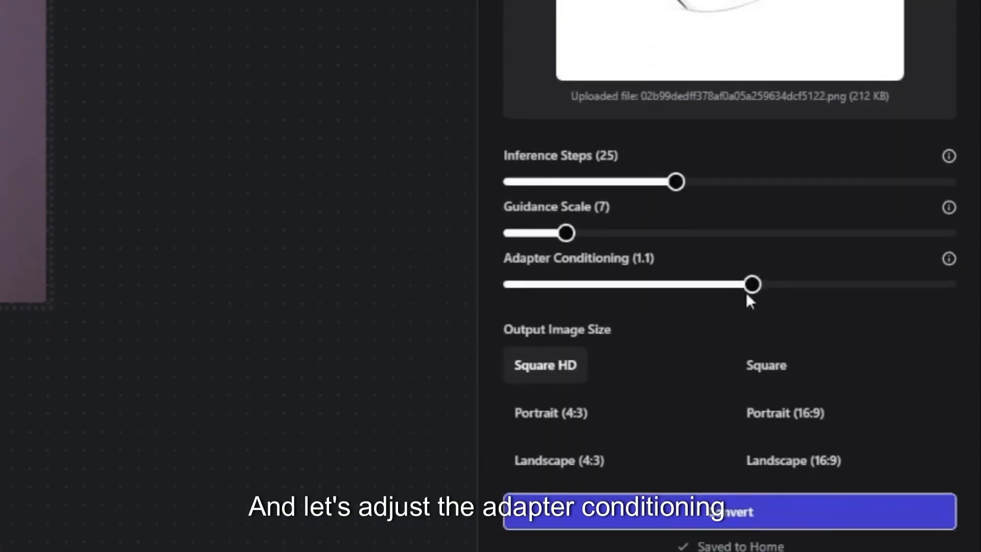
pyautogui.moveTo(753, 283); pyautogui.dragTo(686, 284)
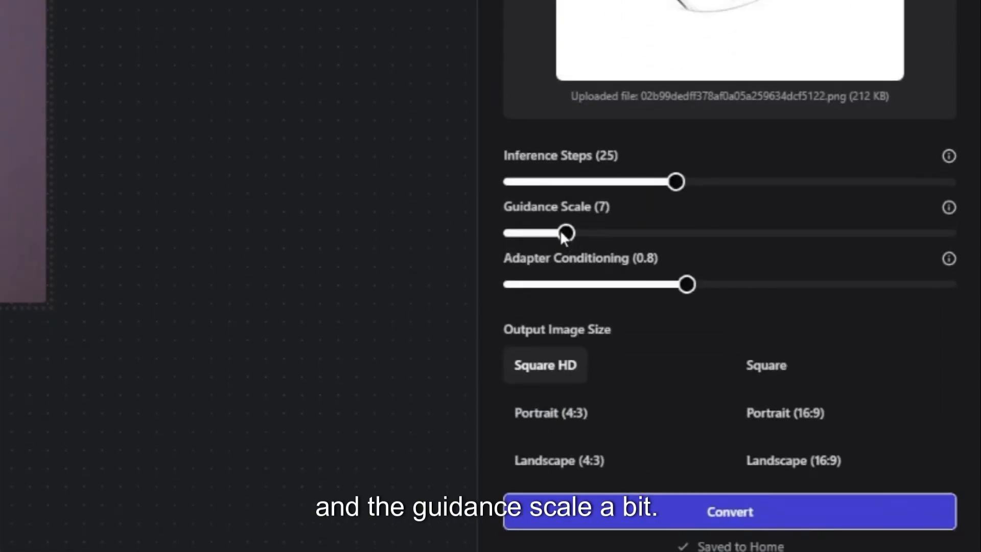
pyautogui.moveTo(566, 233); pyautogui.dragTo(522, 233)
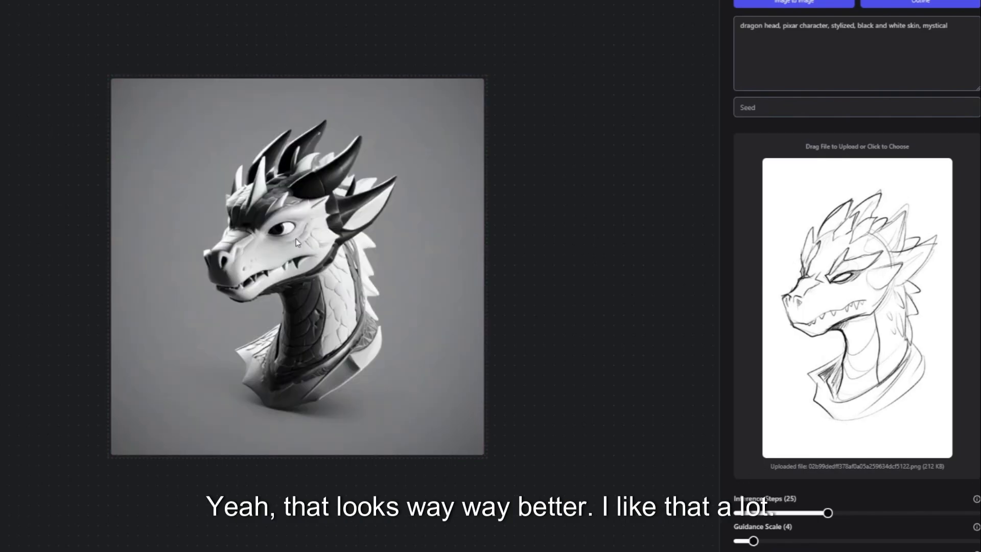
pyautogui.moveTo(316, 265)
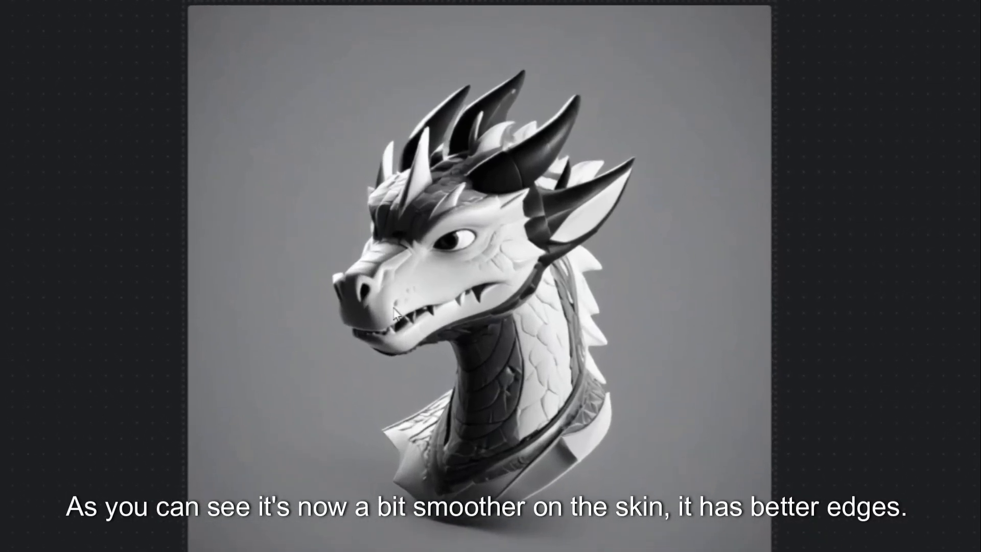
pyautogui.moveTo(566, 123)
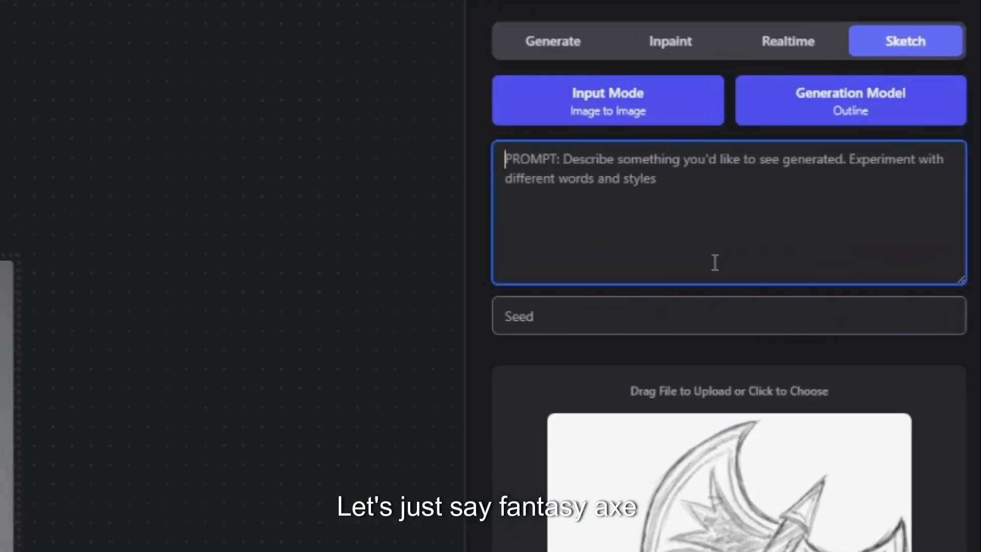
# Step: Generate the axe sketch with prompt 'fantasy axe, pixar style, disney style, magical'
pyautogui.write('fantasy axe,')
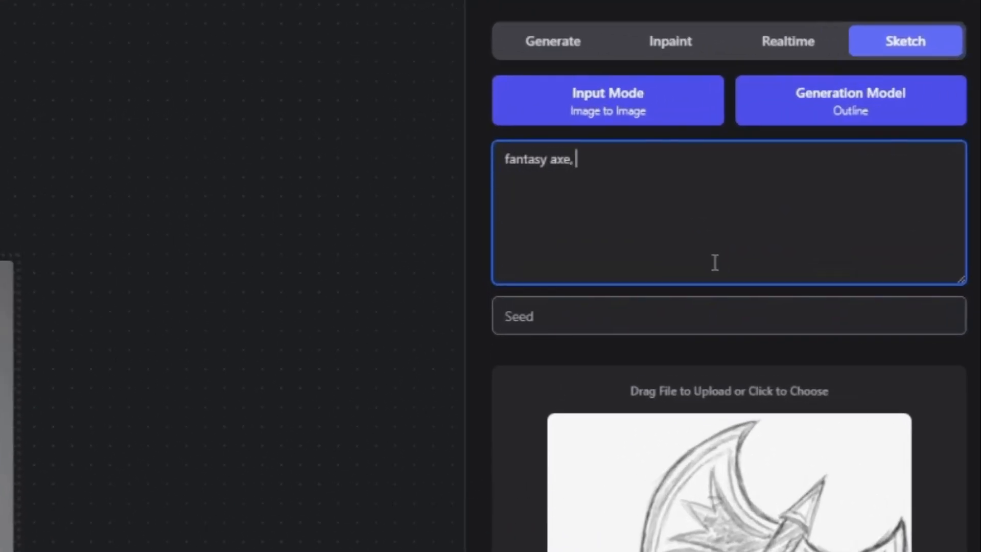
pyautogui.write('pixar stye')
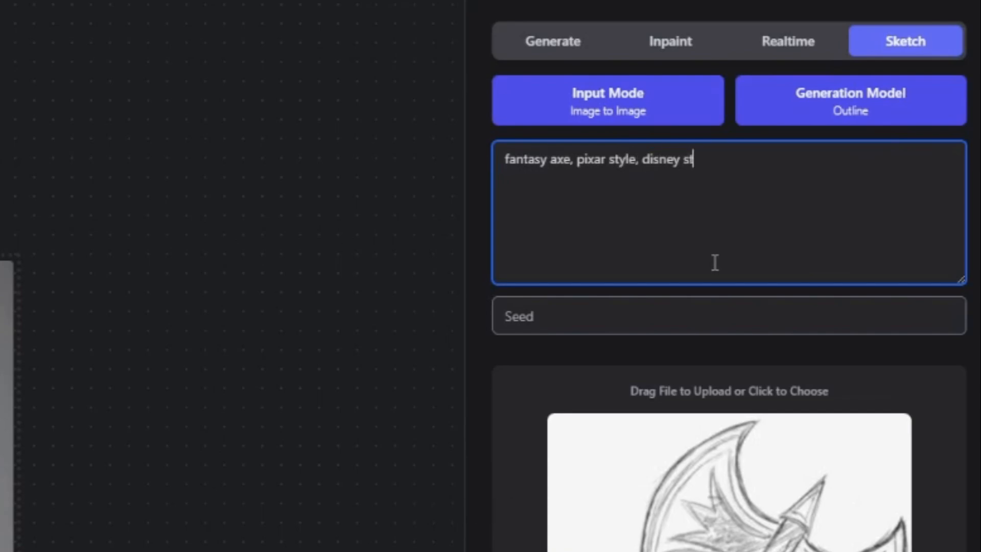
pyautogui.write('yle, magical')
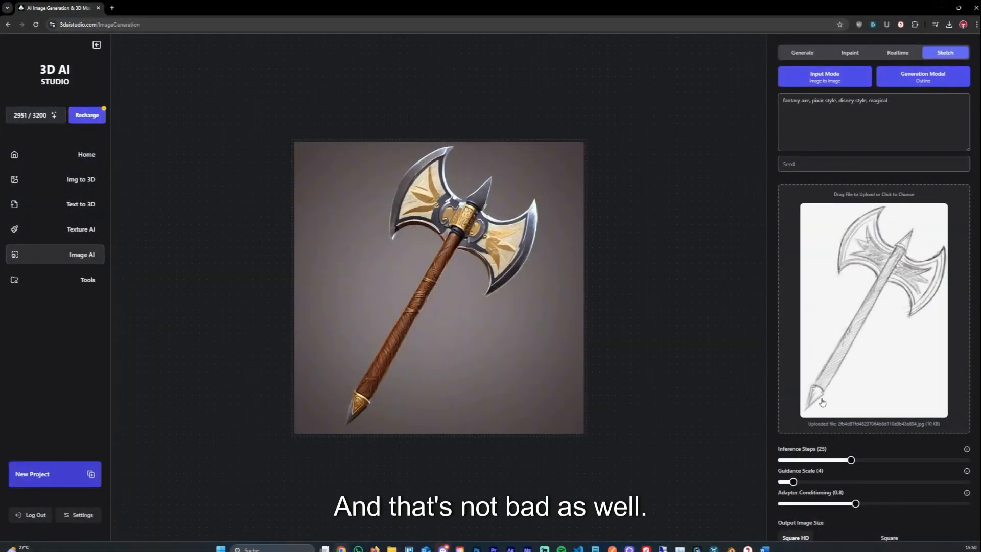
# Step: Upload the two-dinosaur sketch, prompt 'cute dino, pixar style' and convert it
pyautogui.click(872, 311)
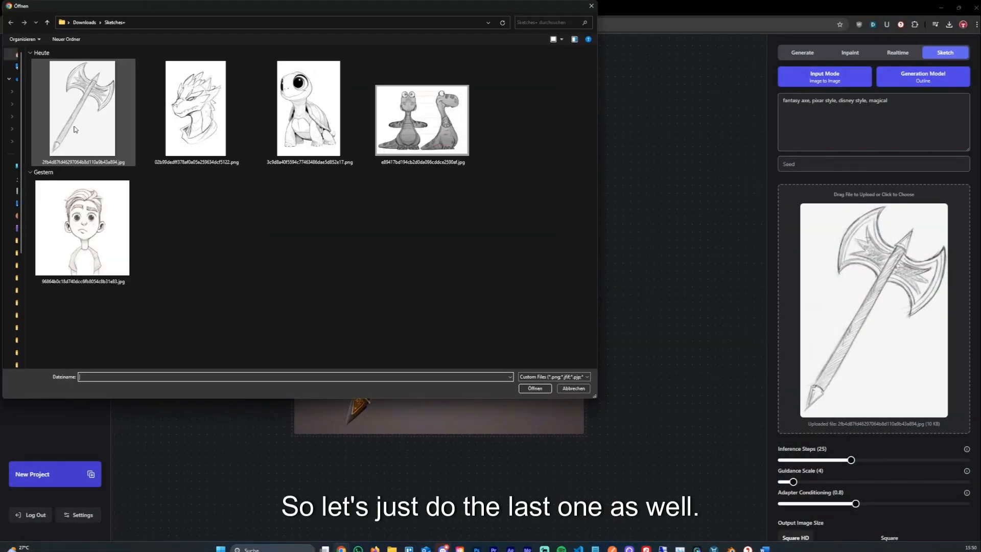
pyautogui.click(307, 109)
pyautogui.write('c')
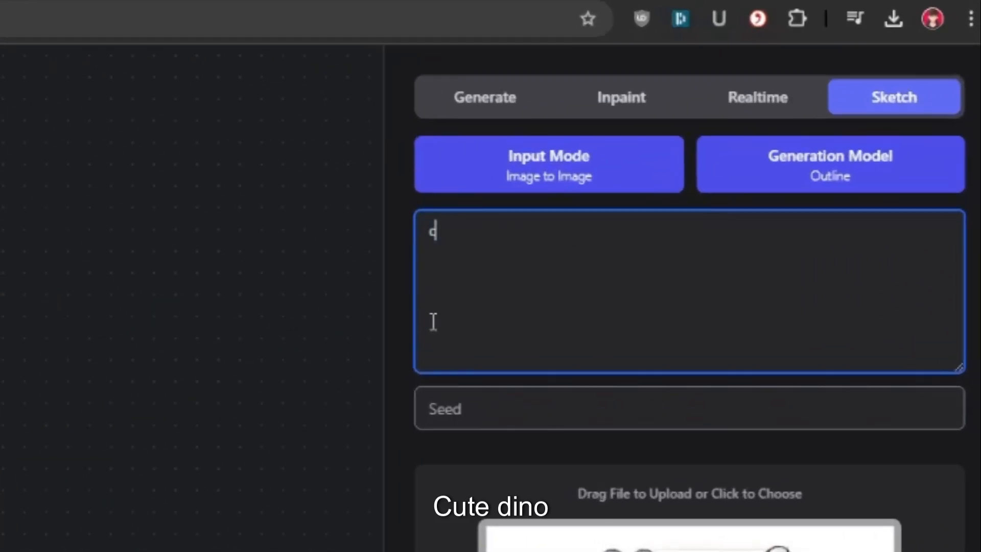
pyautogui.write('ute dini,')
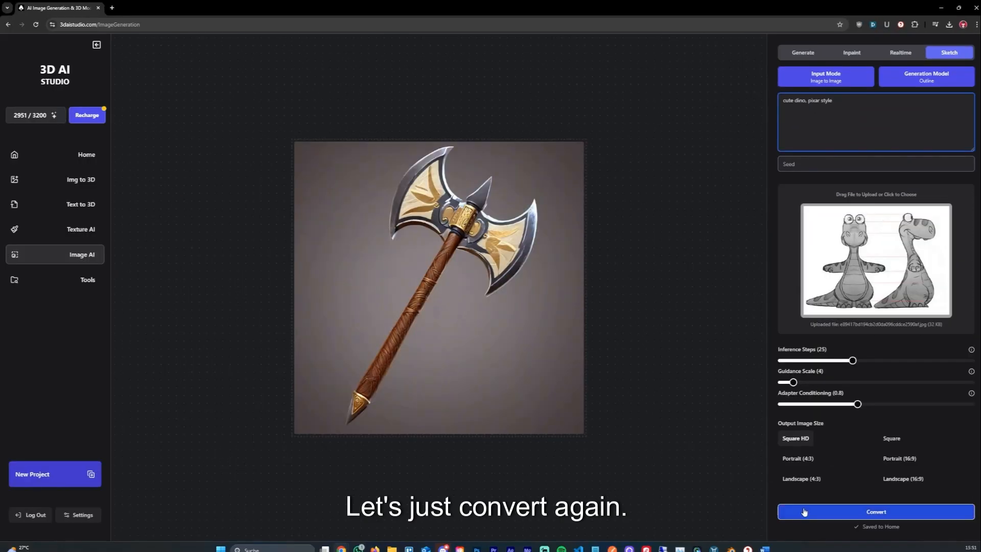
pyautogui.click(874, 511)
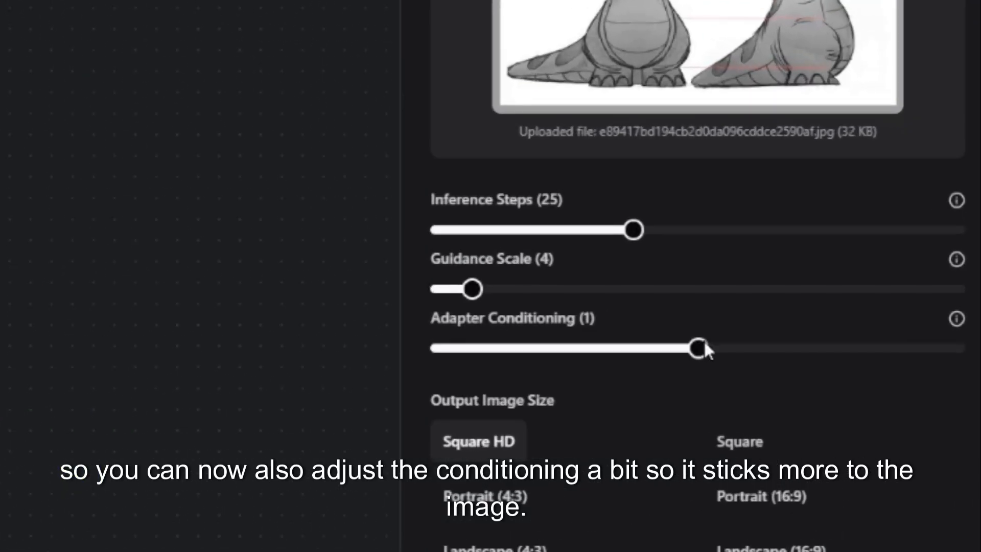
# Step: Vary Adapter Conditioning and convert the dinos several times, then view saved images
pyautogui.scroll(-3)
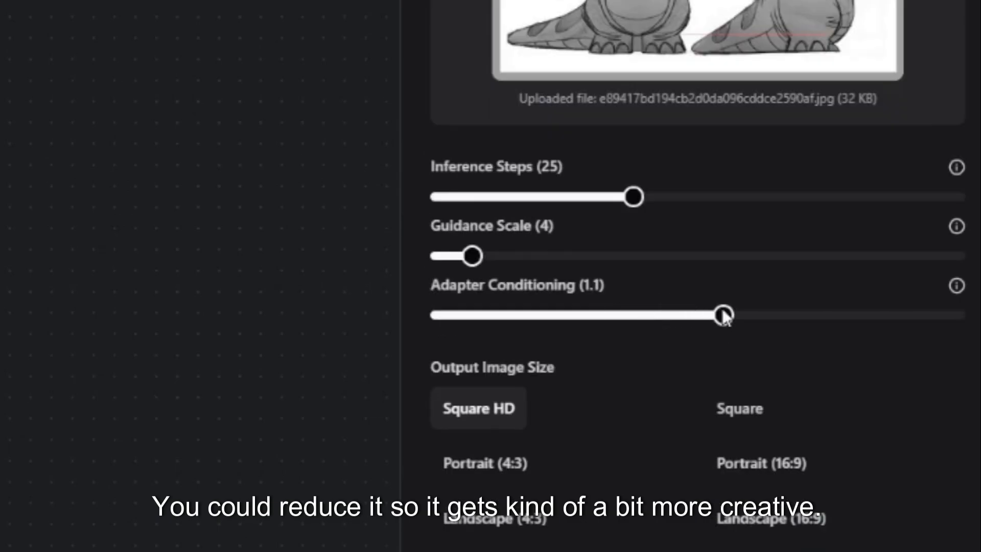
pyautogui.moveTo(724, 314); pyautogui.dragTo(596, 315)
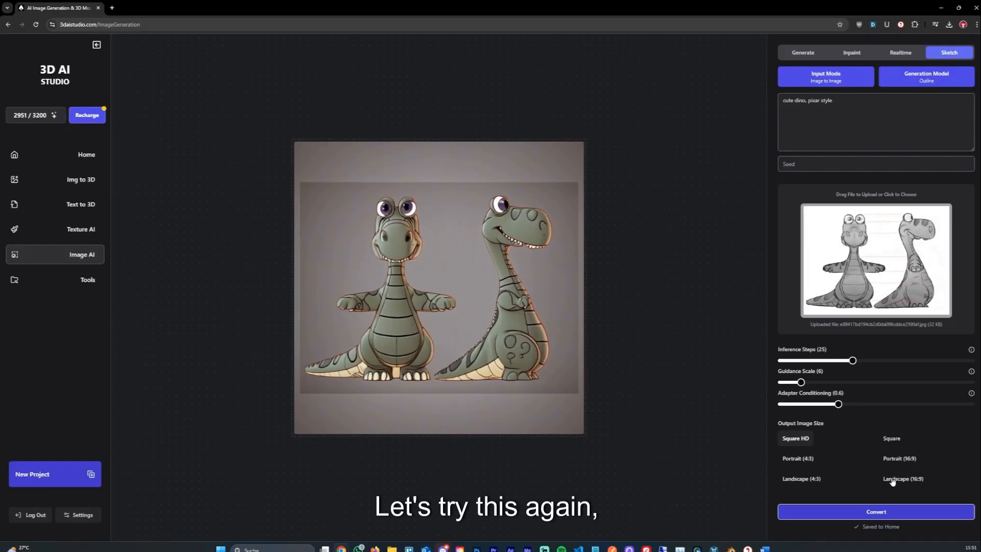
pyautogui.click(876, 511)
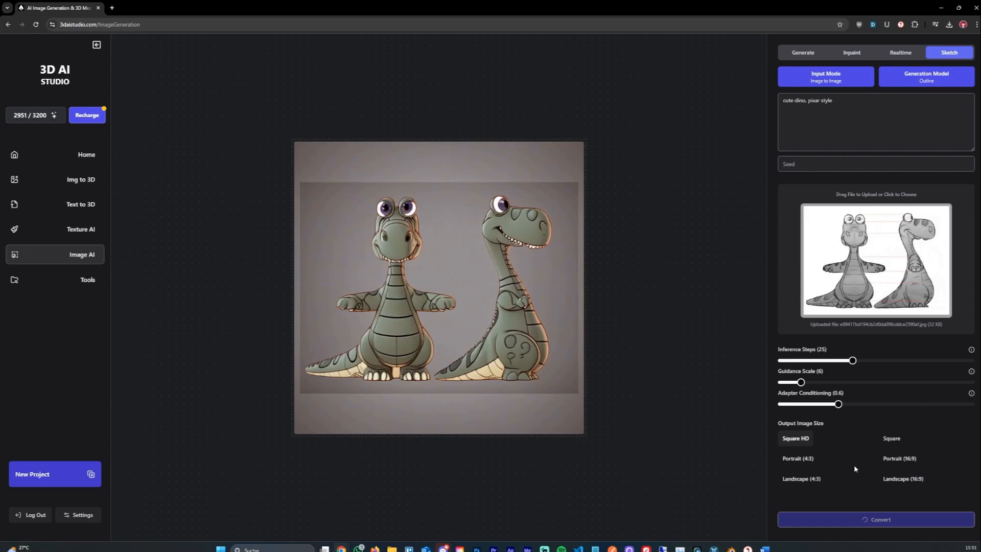
pyautogui.click(875, 511)
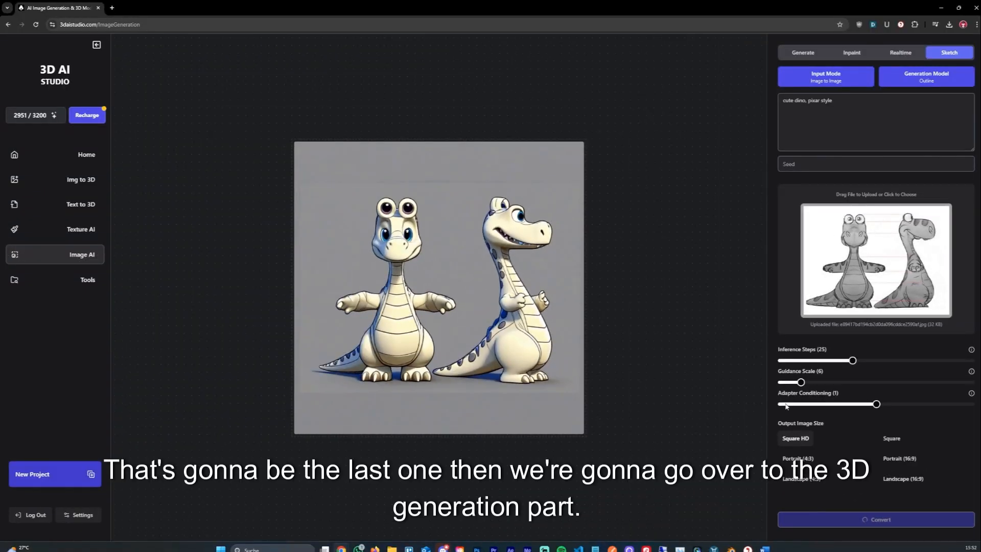
pyautogui.moveTo(646, 313)
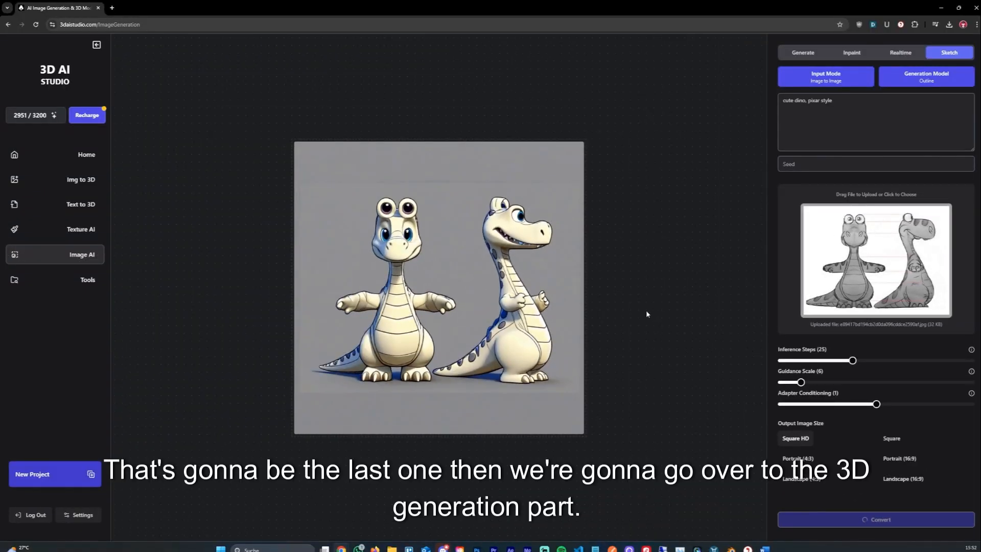
pyautogui.click(875, 511)
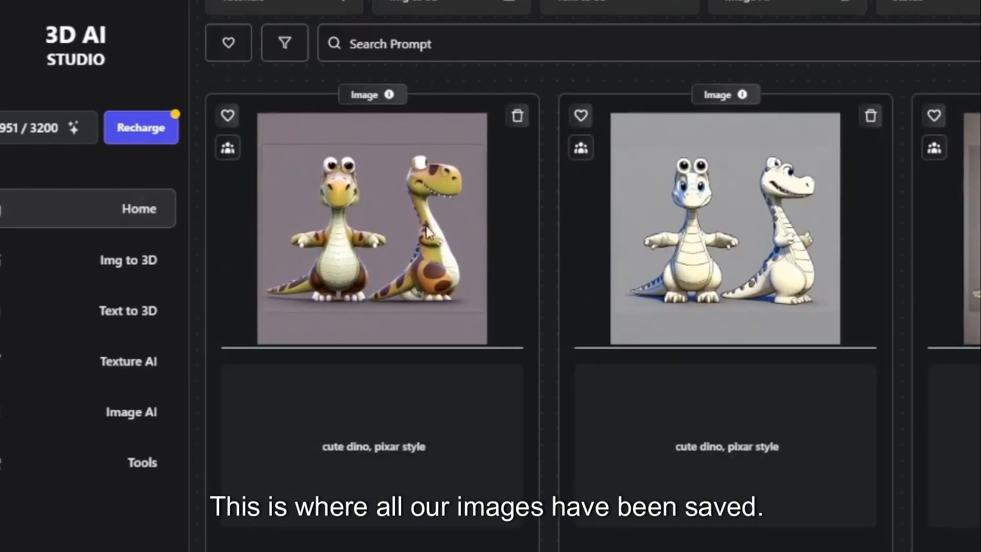
# Step: Download the fantasy axe image from the saved images gallery
pyautogui.scroll(-3)
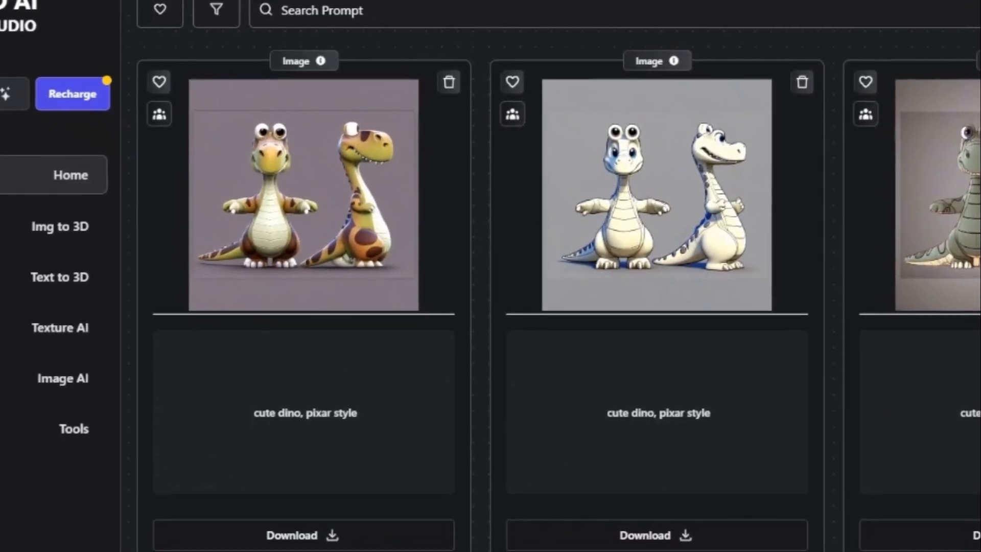
pyautogui.scroll(-3)
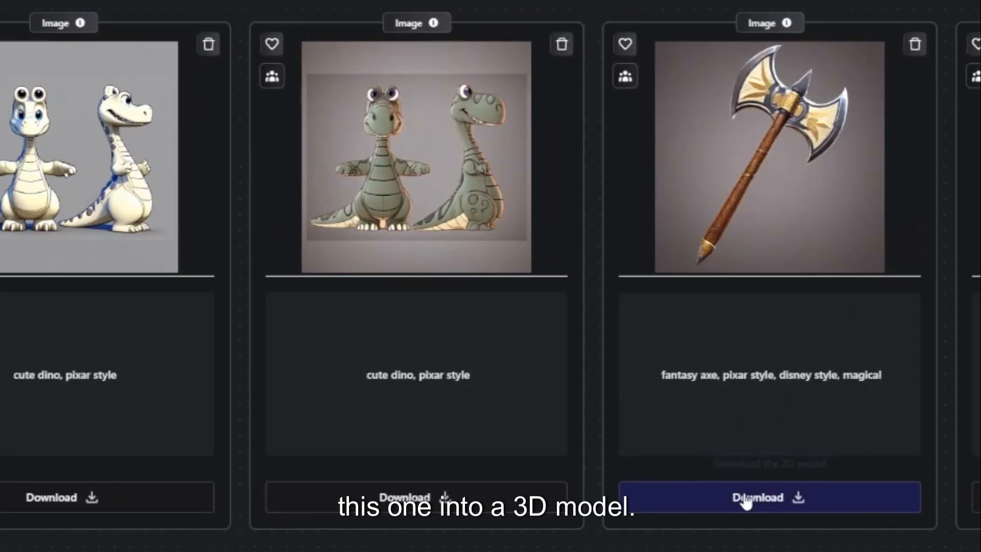
pyautogui.click(768, 498)
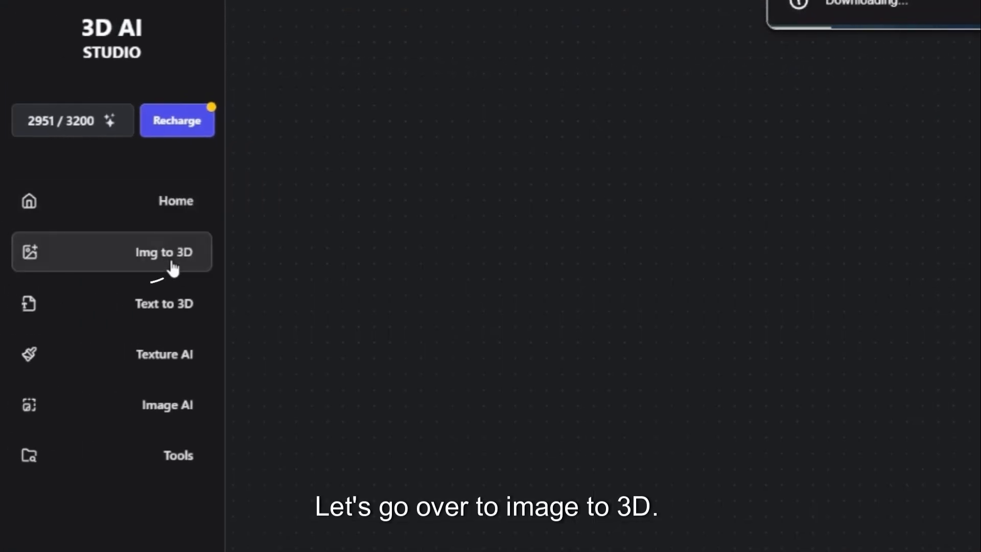
# Step: Go to the beta image-to-3D generator, dismiss its notice and reveal the advanced options
pyautogui.click(163, 252)
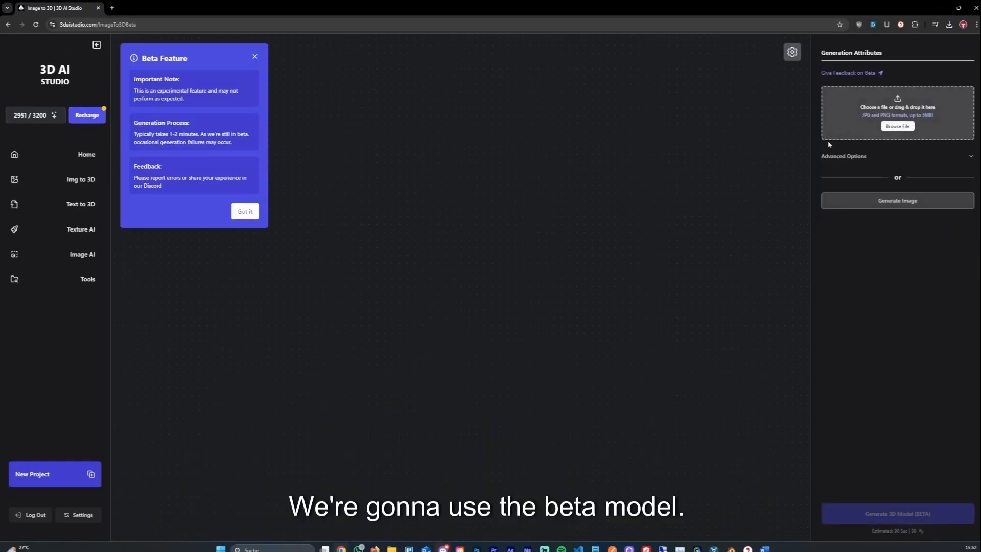
pyautogui.click(931, 38)
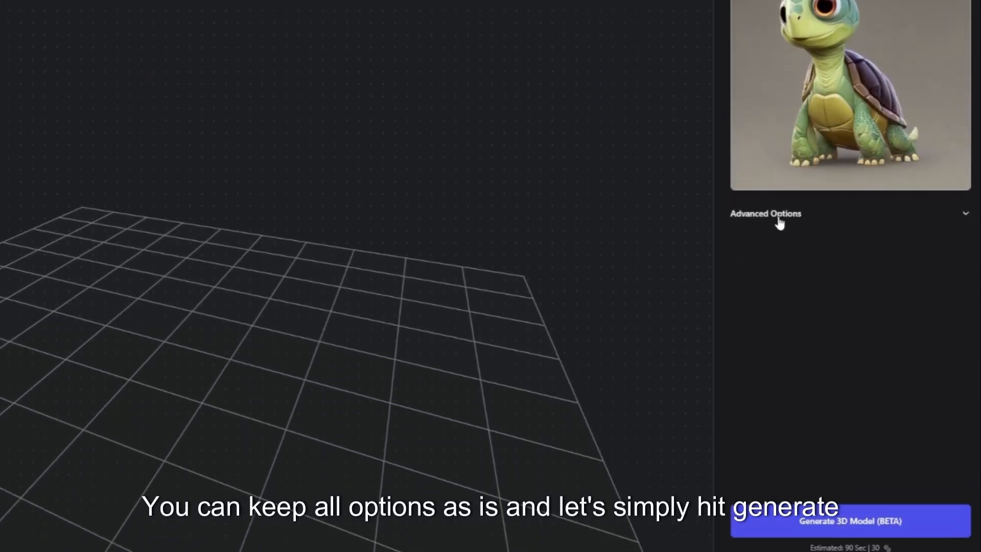
pyautogui.click(848, 525)
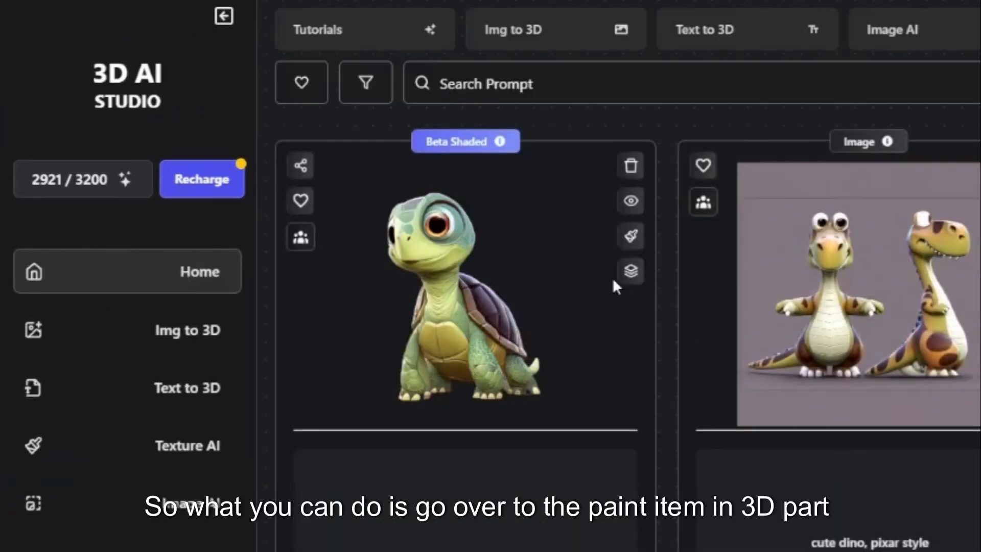
# Step: Load the turtle in Texture AI, keep Fast Texture AI (Beta) and change the prompt word to 'turtle'
pyautogui.click(630, 236)
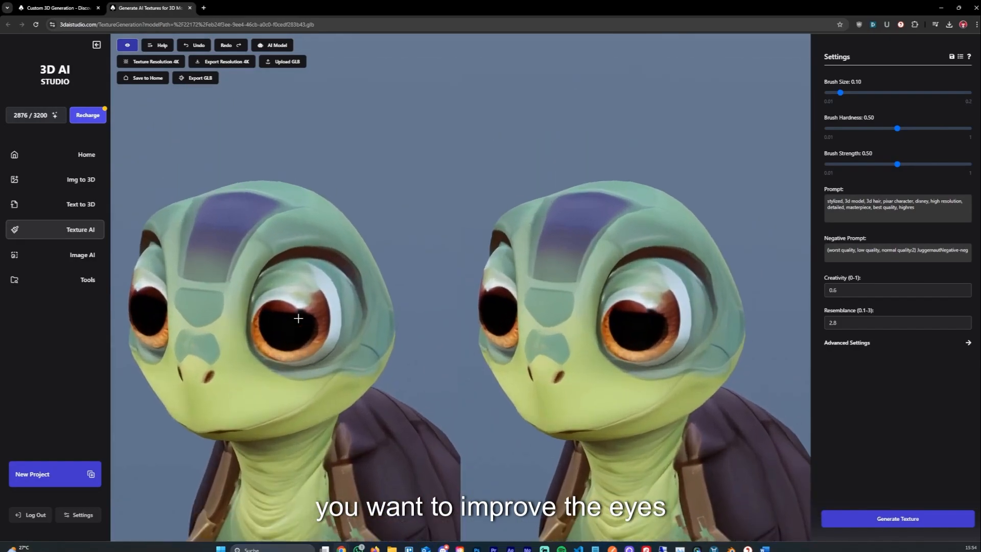
pyautogui.click(272, 45)
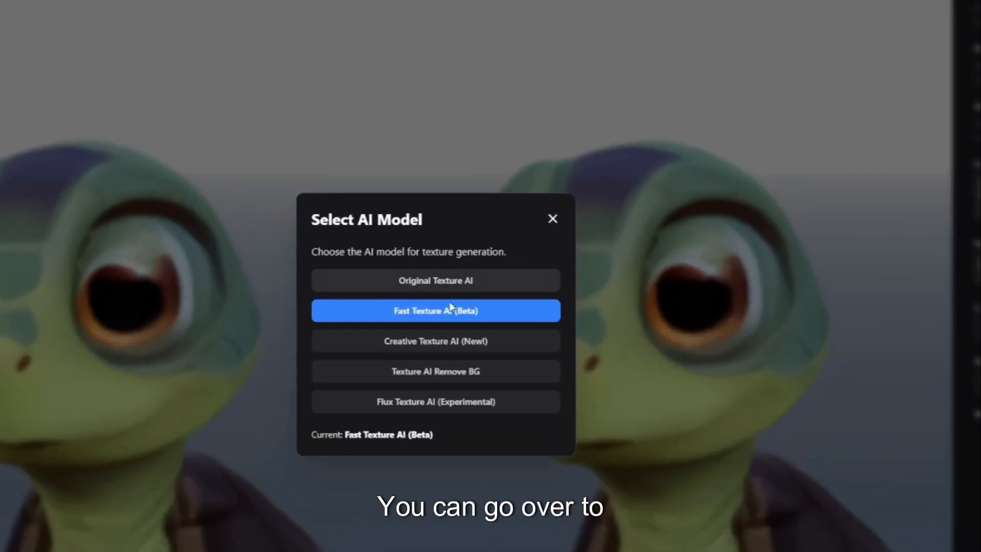
pyautogui.click(434, 311)
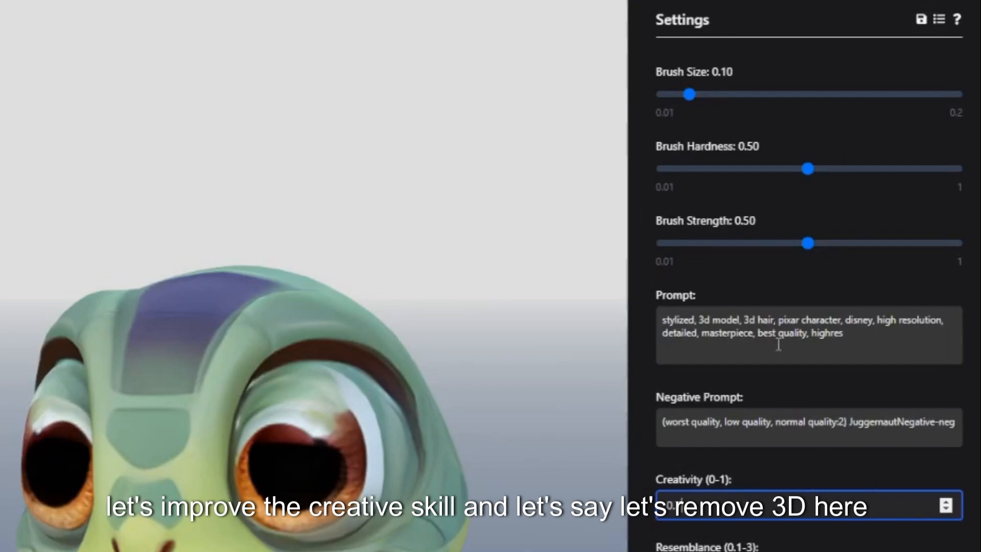
pyautogui.doubleClick(756, 320)
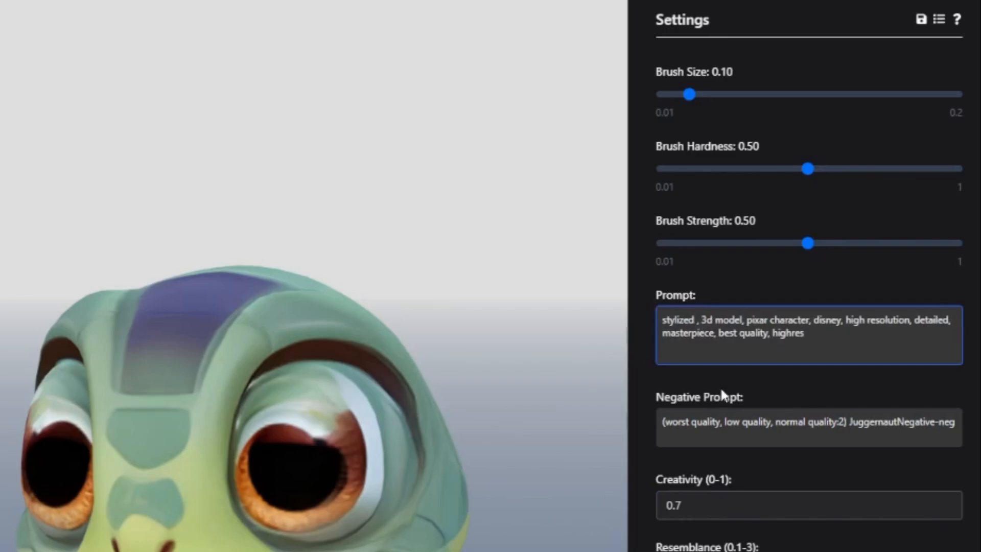
pyautogui.write('turtle')
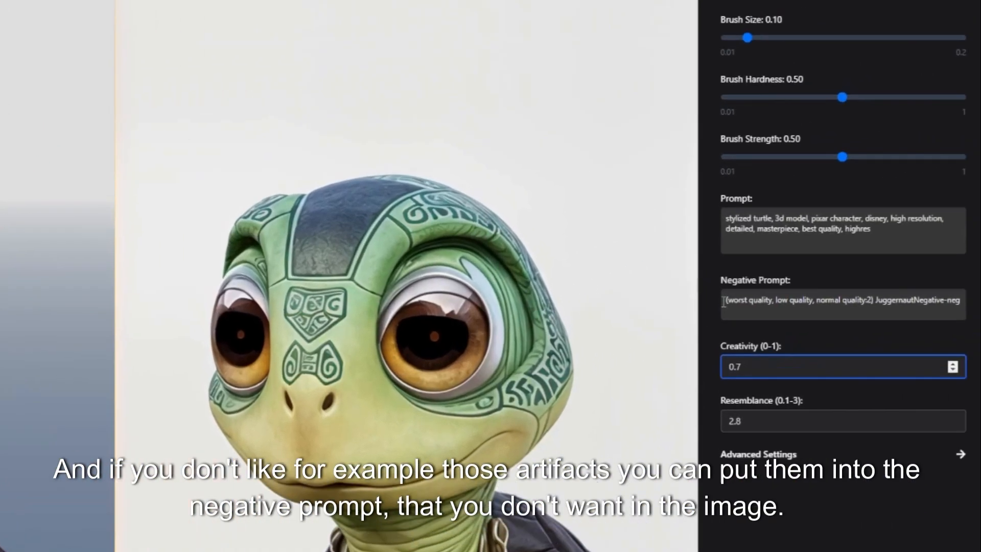
# Step: Check the texture AI model choice and leave it unchanged before loading the axe image
pyautogui.click(841, 303)
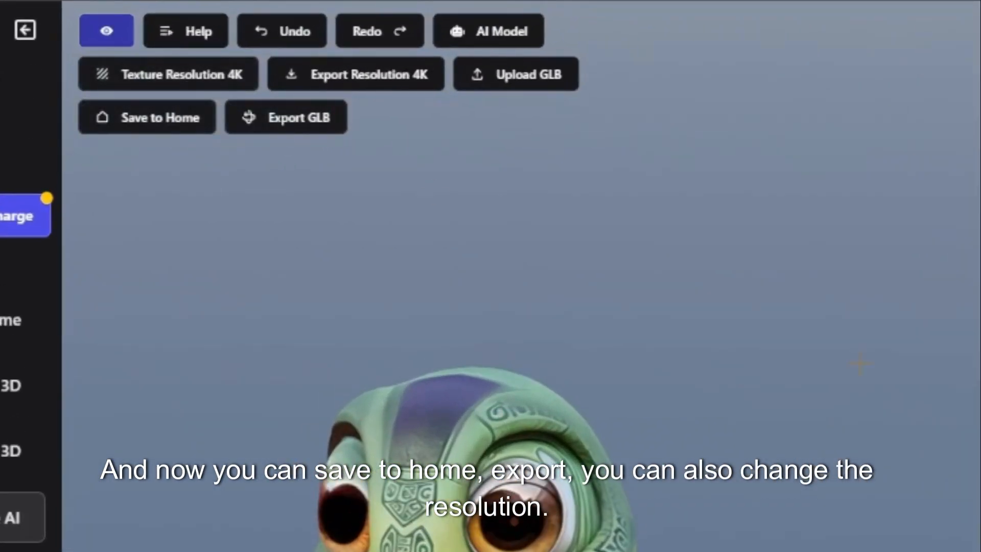
pyautogui.click(489, 30)
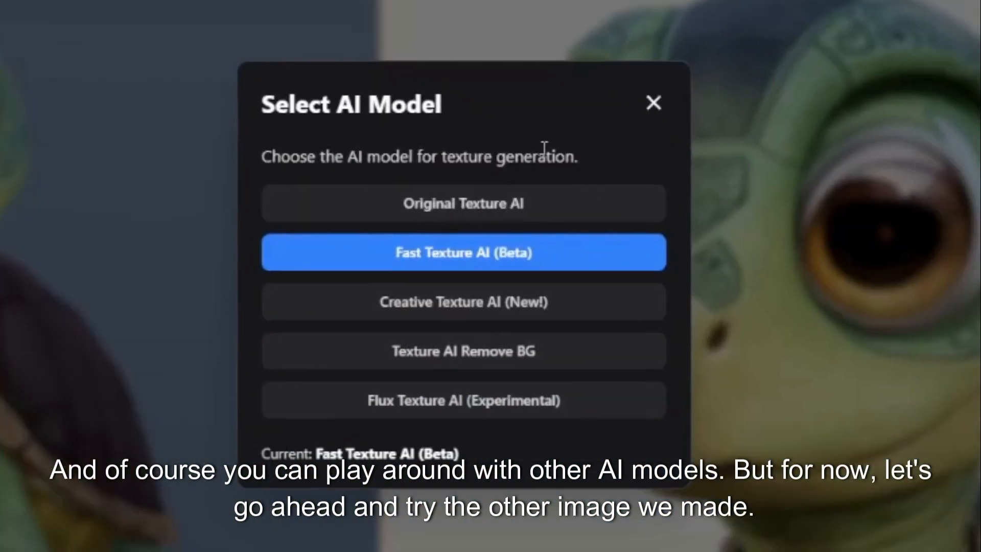
pyautogui.click(653, 104)
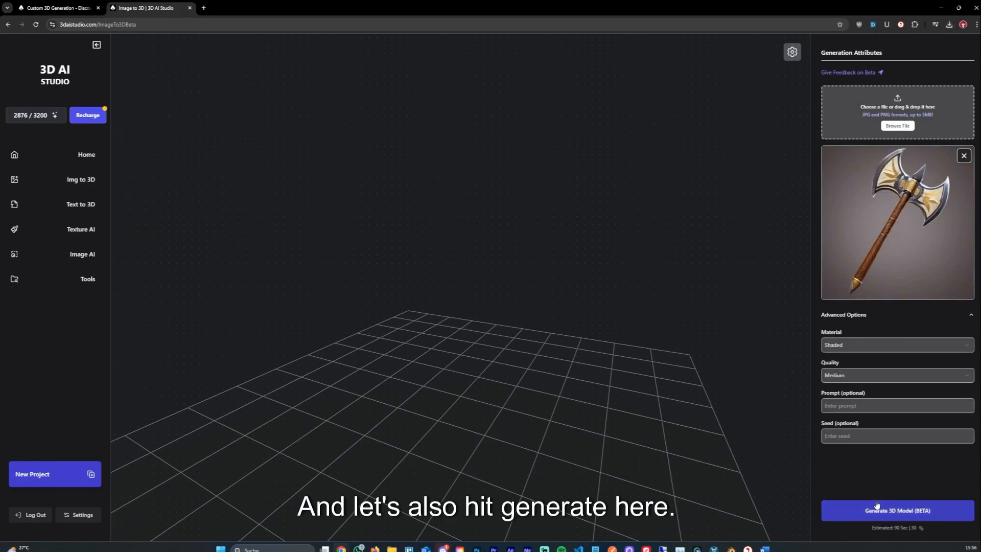
# Step: Keep the material Shaded and generate the axe 3D model (BETA)
pyautogui.click(896, 344)
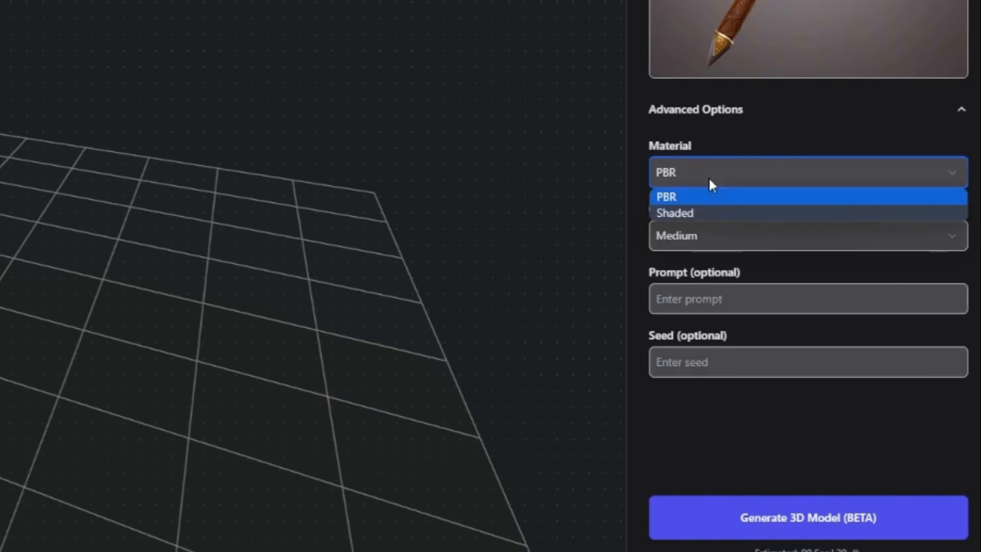
pyautogui.click(674, 212)
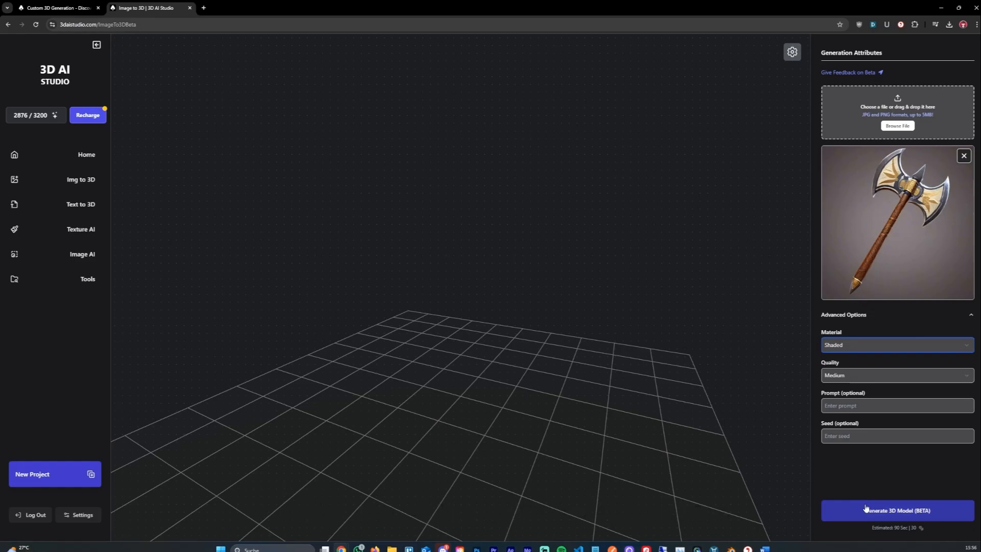
pyautogui.click(896, 510)
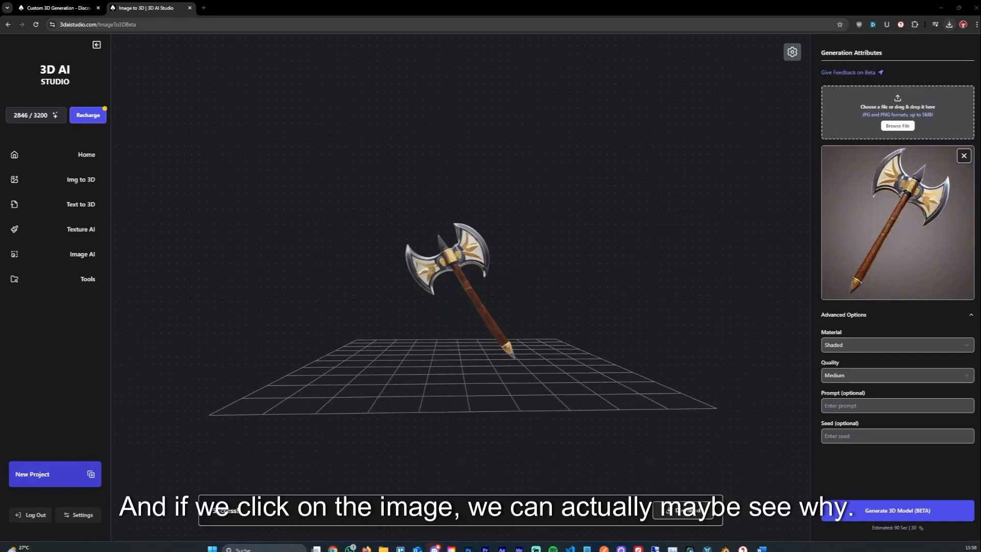
# Step: View the source axe image full size and pan to the blade edge
pyautogui.click(897, 221)
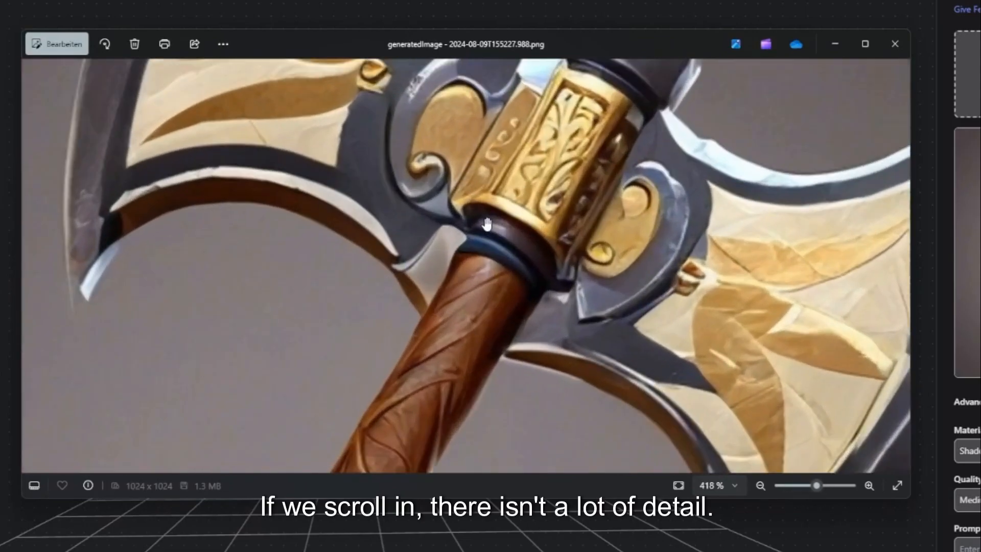
pyautogui.moveTo(484, 224); pyautogui.dragTo(300, 260)
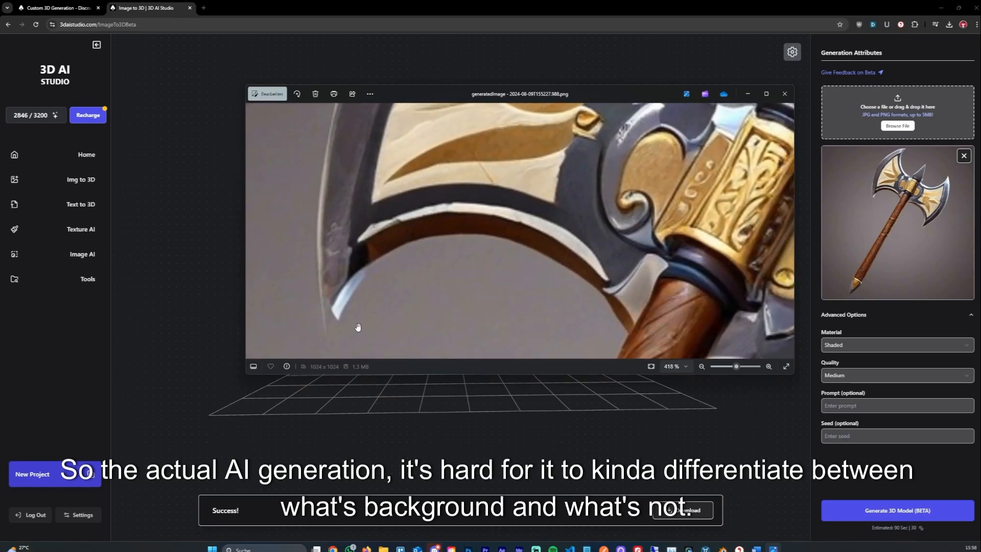
pyautogui.moveTo(374, 314)
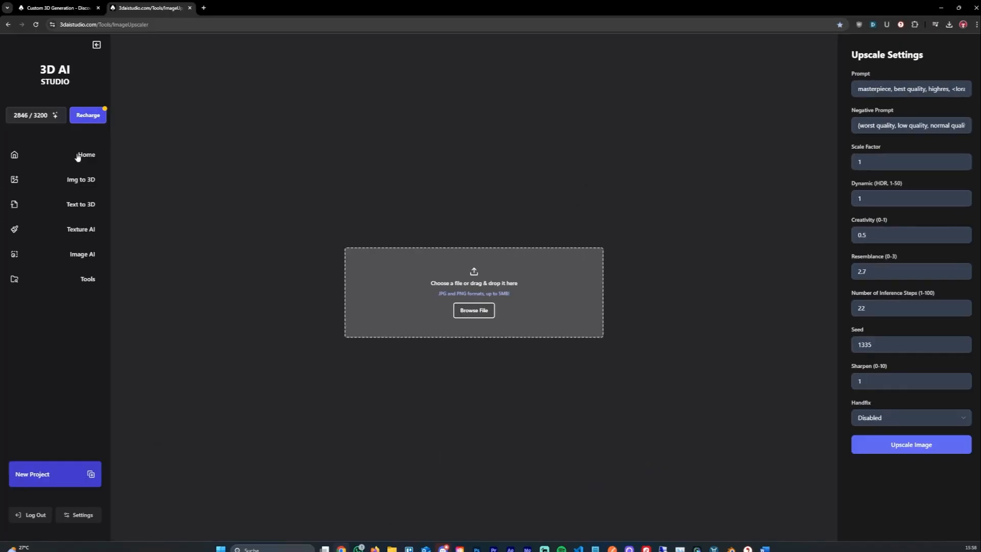
# Step: From the home gallery, preview the turtle 3D model and close the preview
pyautogui.click(86, 154)
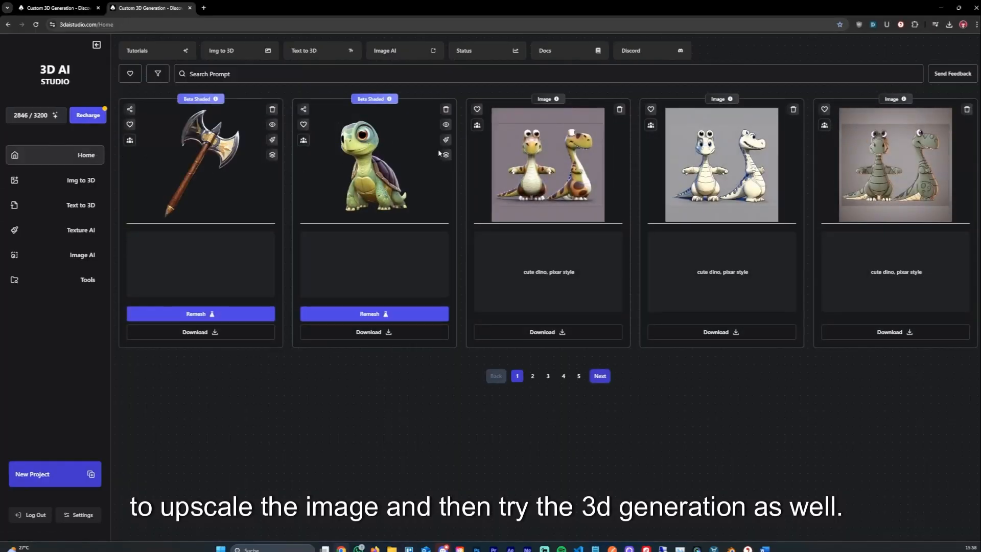
pyautogui.click(446, 140)
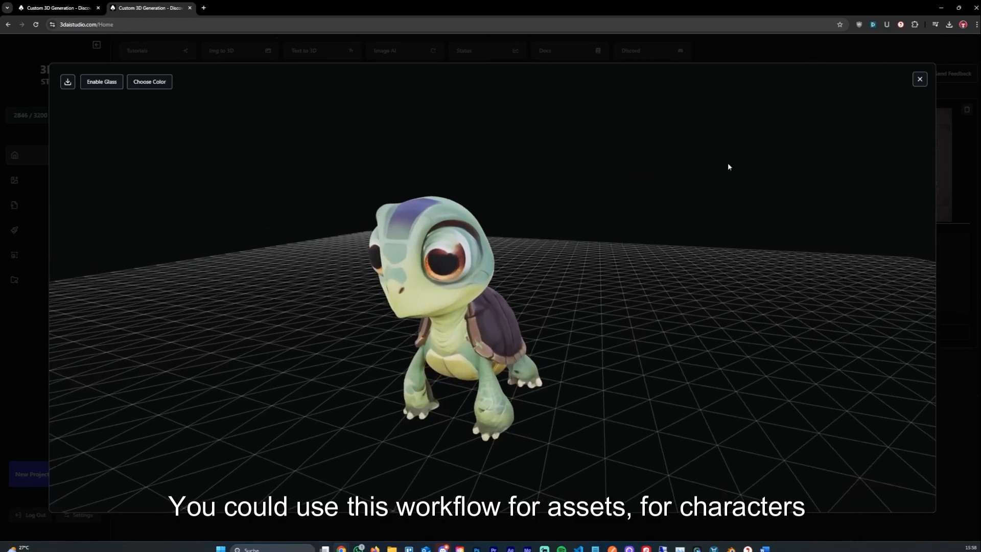
pyautogui.click(919, 79)
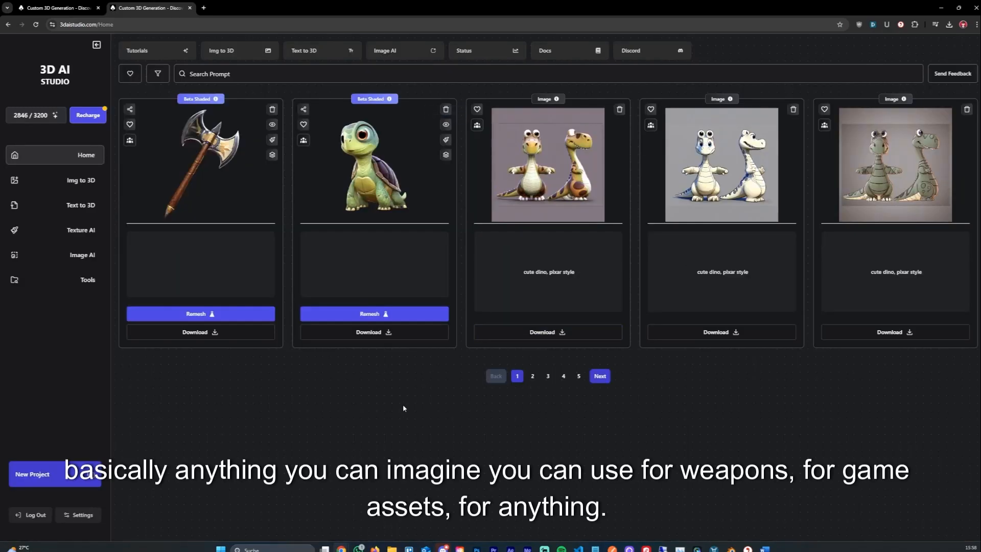
pyautogui.moveTo(283, 293)
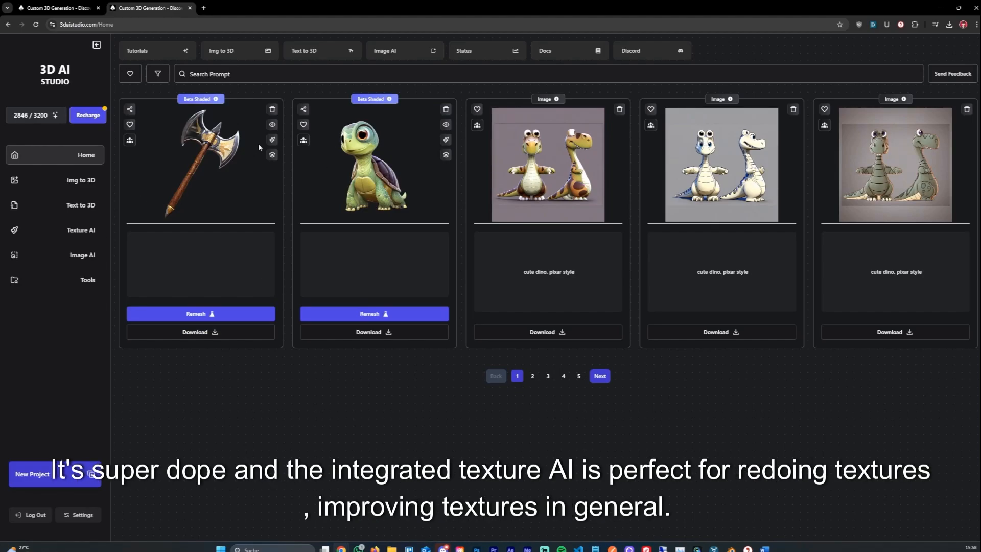
pyautogui.moveTo(236, 366)
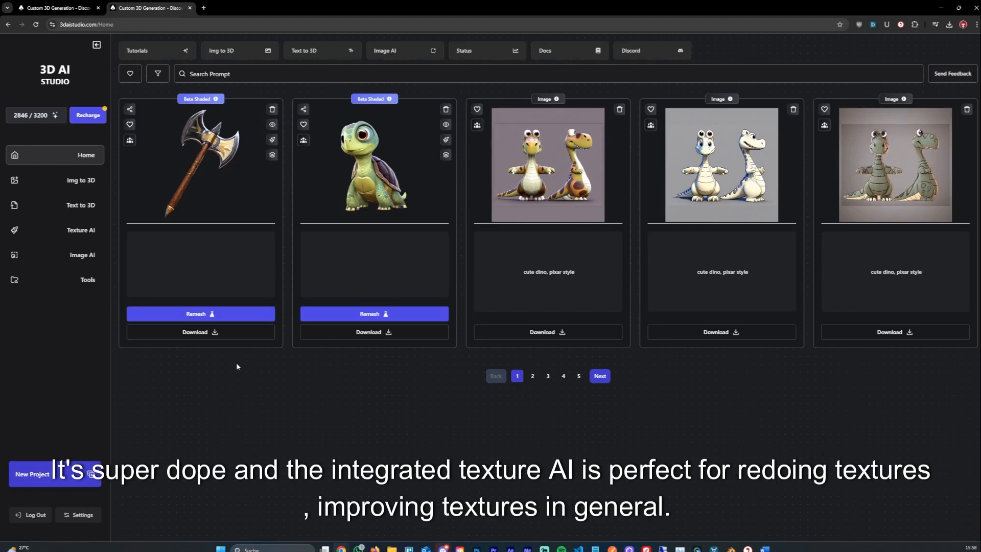
pyautogui.moveTo(278, 429)
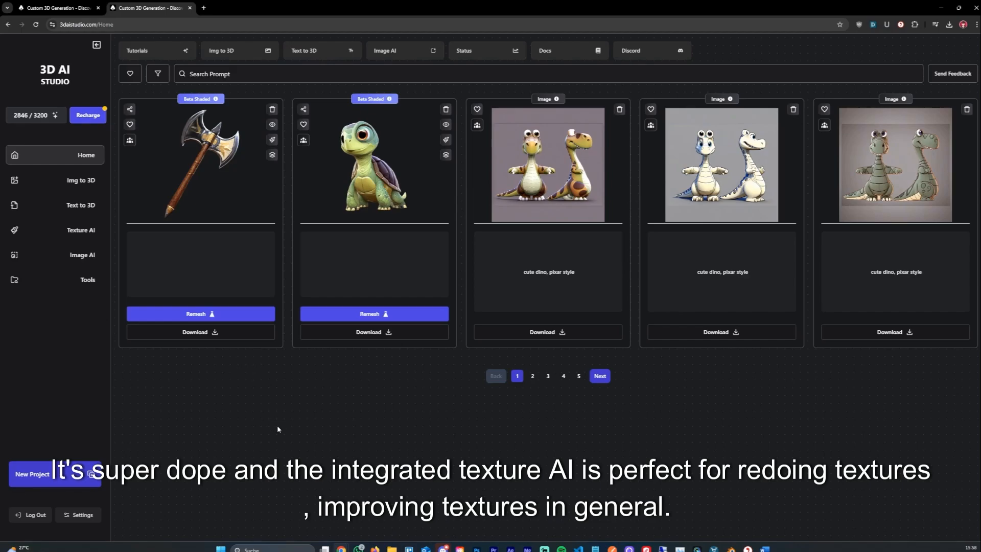